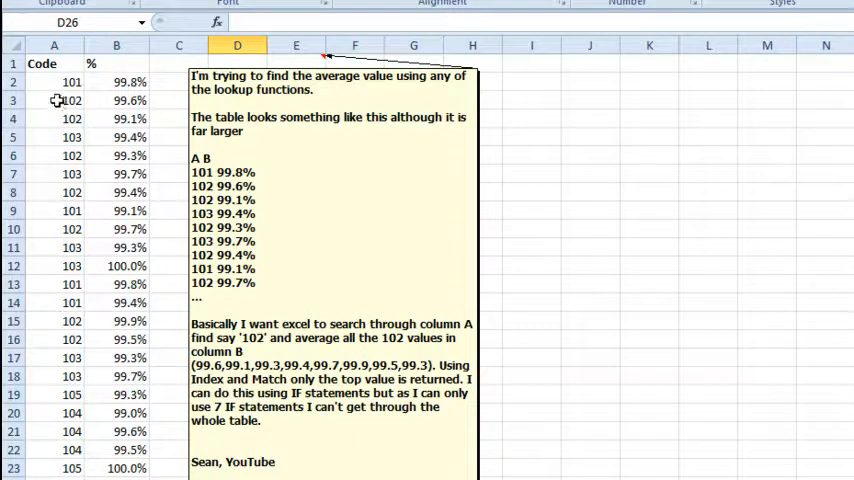
{"action": "mouse_move", "coordinate": [62, 212]}
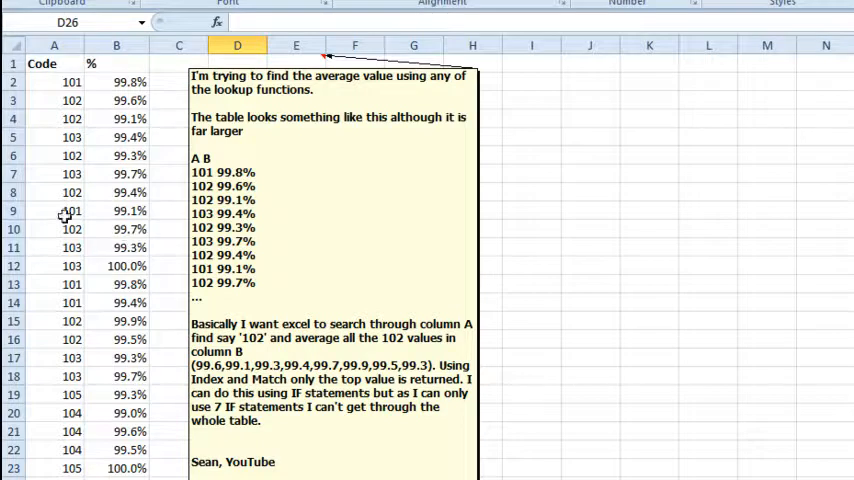
{"action": "mouse_move", "coordinate": [44, 216]}
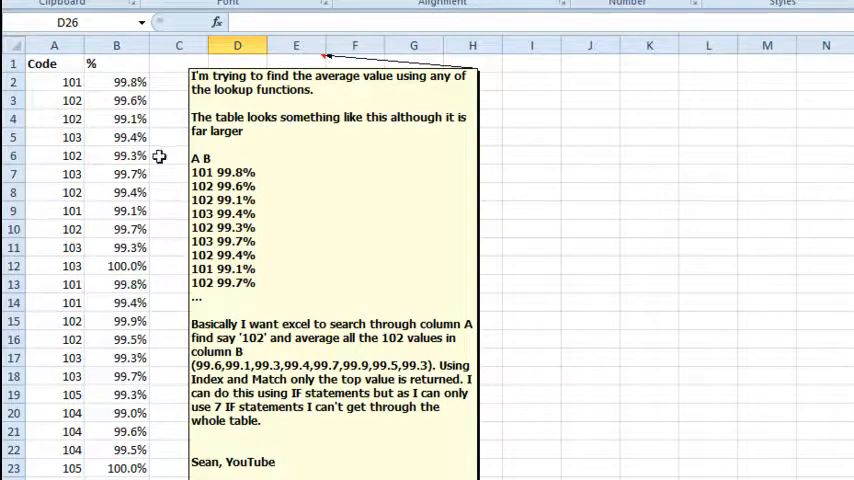
{"action": "mouse_move", "coordinate": [112, 320]}
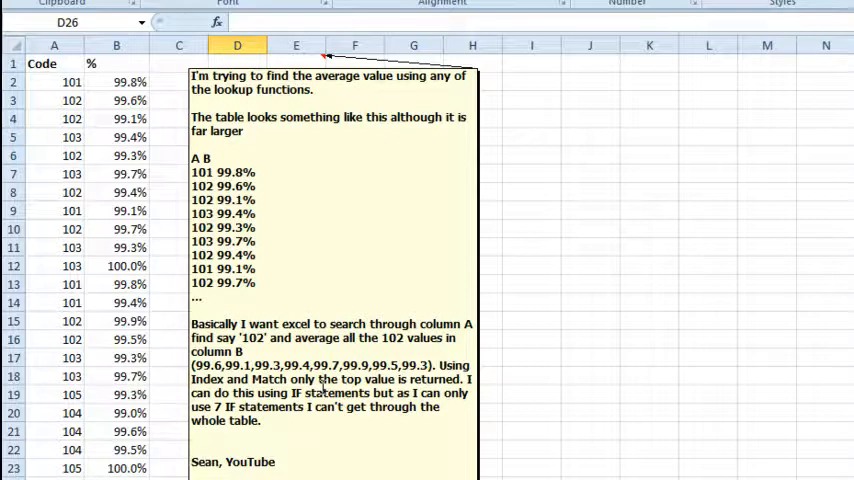
{"action": "mouse_move", "coordinate": [56, 264]}
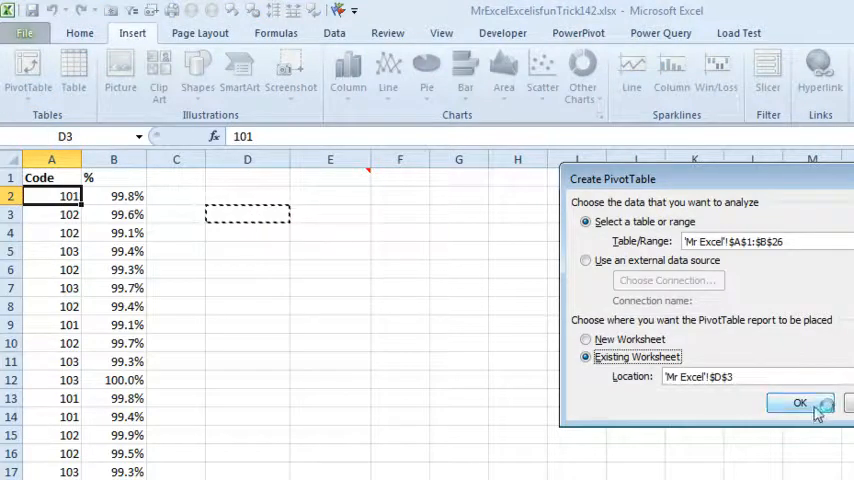
Create the PivotTable at D3 with Code as row labels and % as the value field.
{"action": "left_click", "coordinate": [796, 404]}
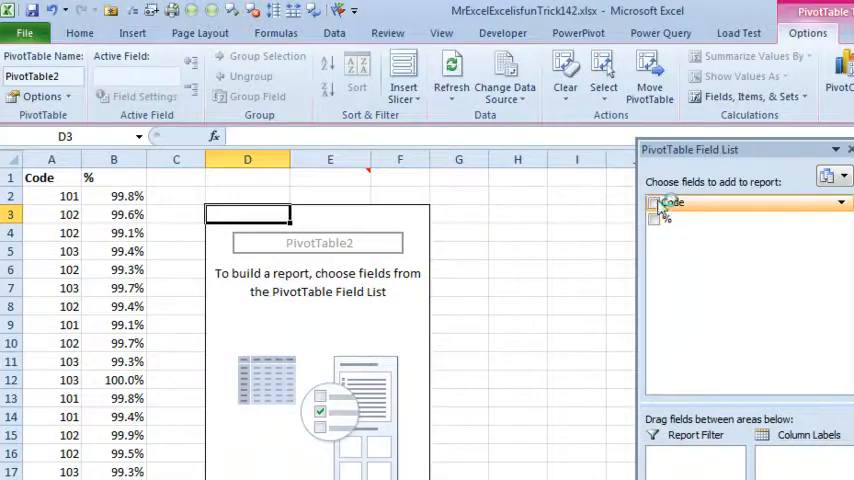
{"action": "left_click", "coordinate": [654, 202]}
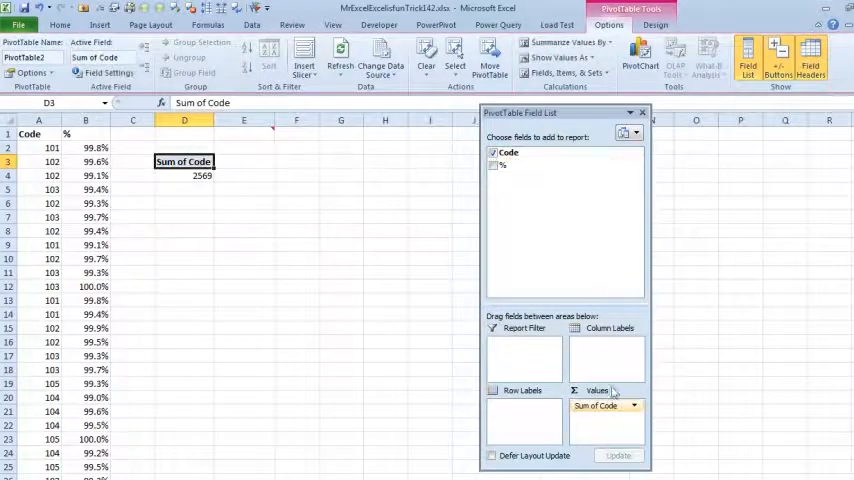
{"action": "left_click", "coordinate": [492, 152]}
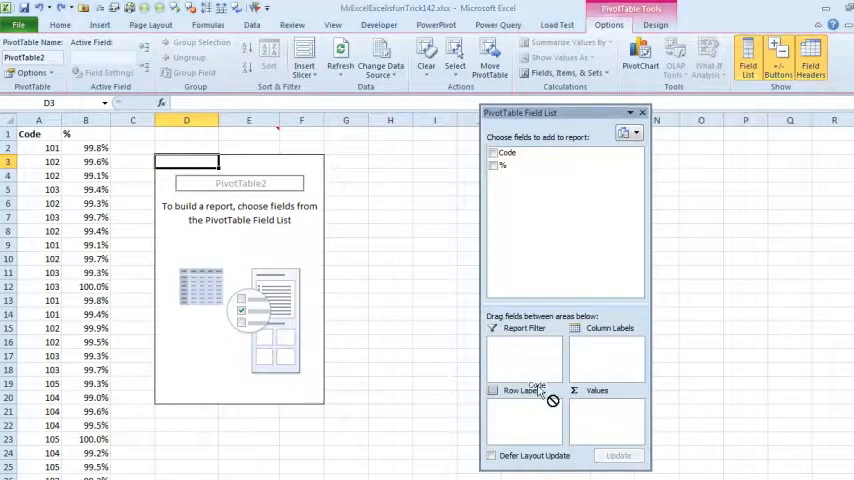
{"action": "left_click", "coordinate": [494, 152]}
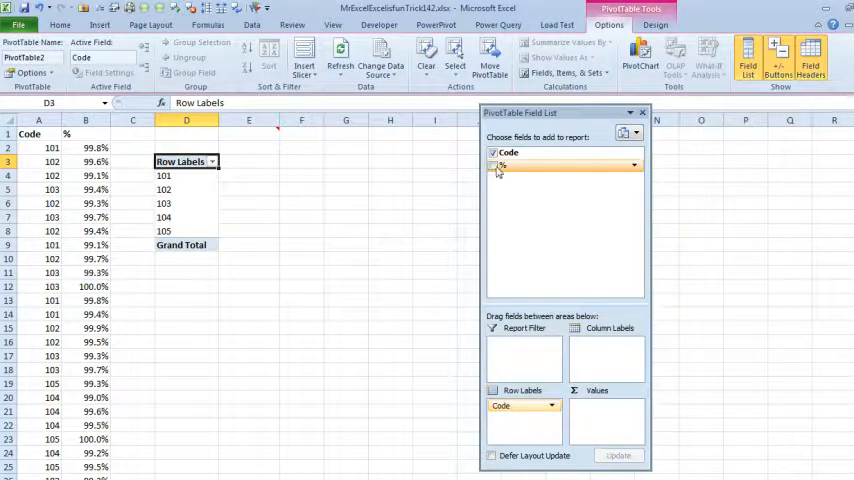
{"action": "left_click", "coordinate": [492, 164]}
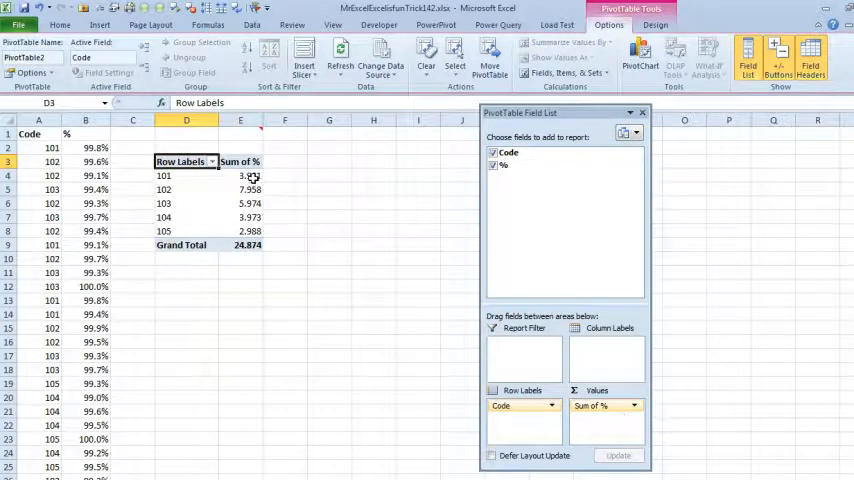
Change the % value field to summarize by Average instead of Sum.
{"action": "left_click", "coordinate": [240, 176]}
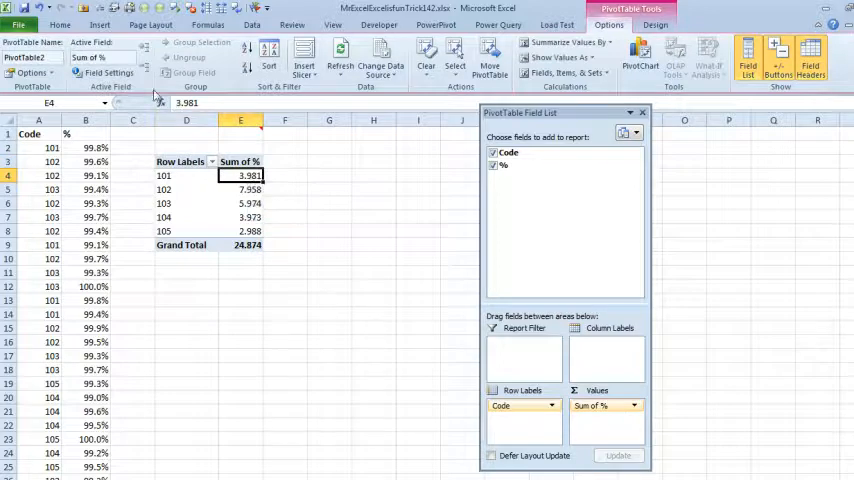
{"action": "left_click", "coordinate": [600, 404]}
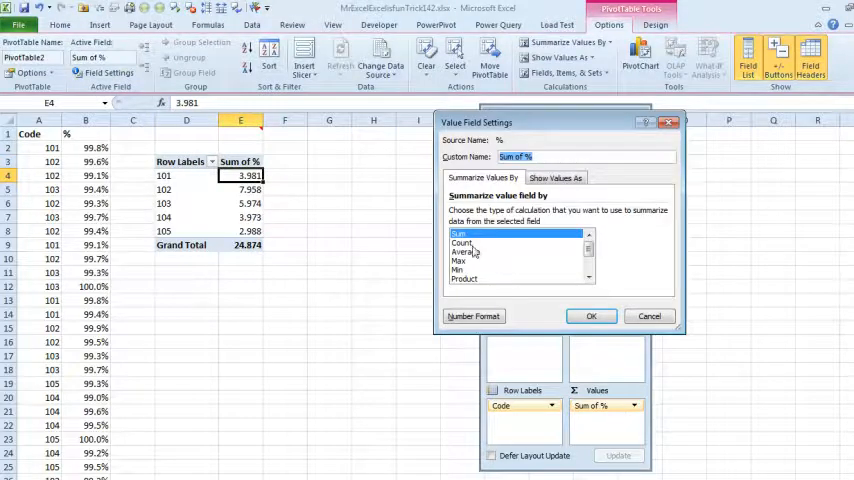
{"action": "left_click", "coordinate": [592, 316]}
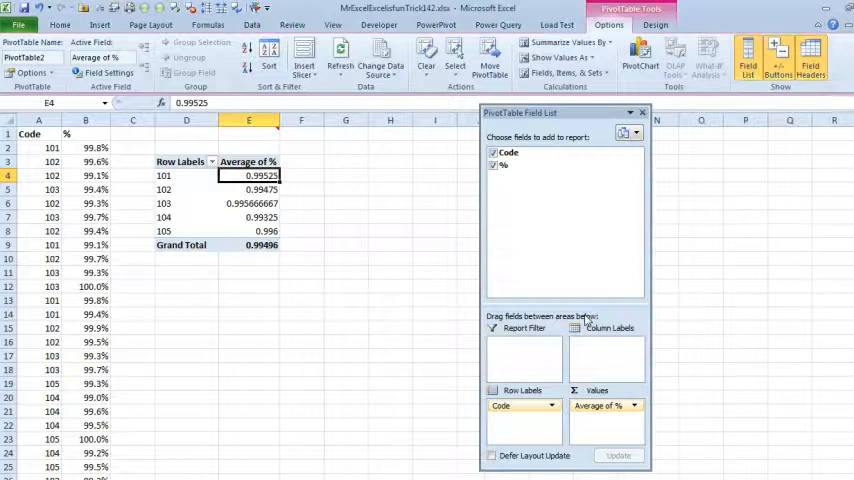
{"action": "mouse_move", "coordinate": [208, 216]}
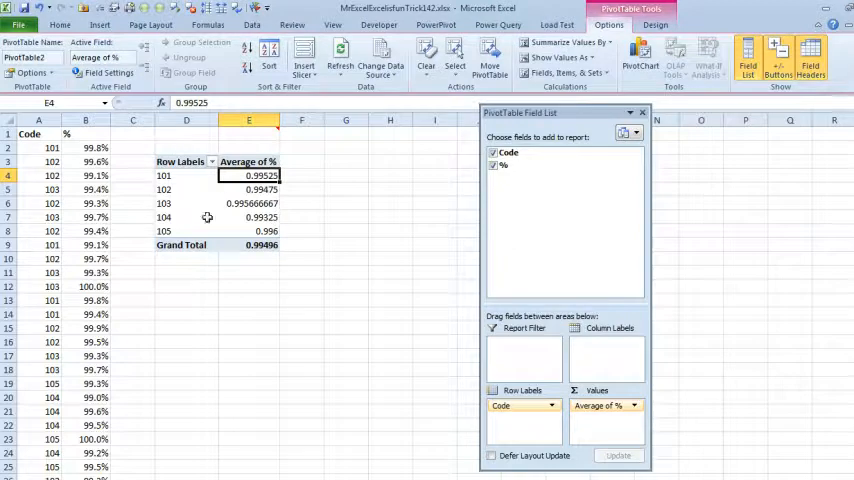
Bring up the PivotTable Design layout options to show the Code row header.
{"action": "left_click", "coordinate": [664, 24]}
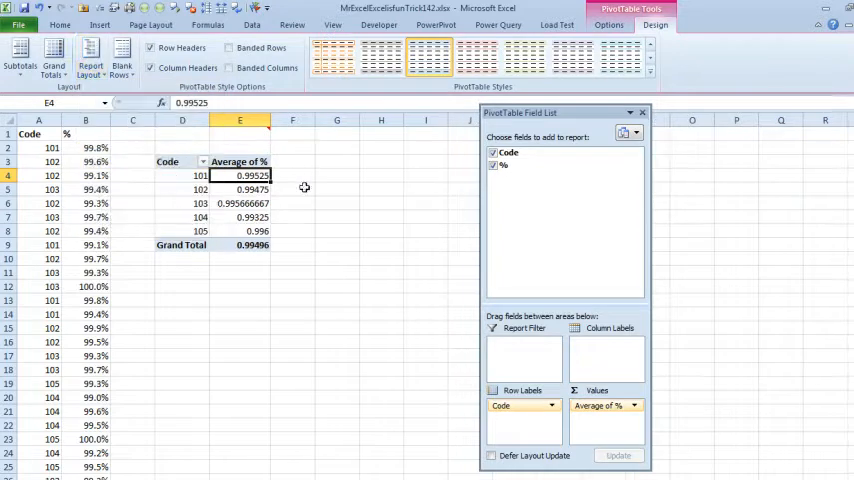
{"action": "mouse_move", "coordinate": [328, 188]}
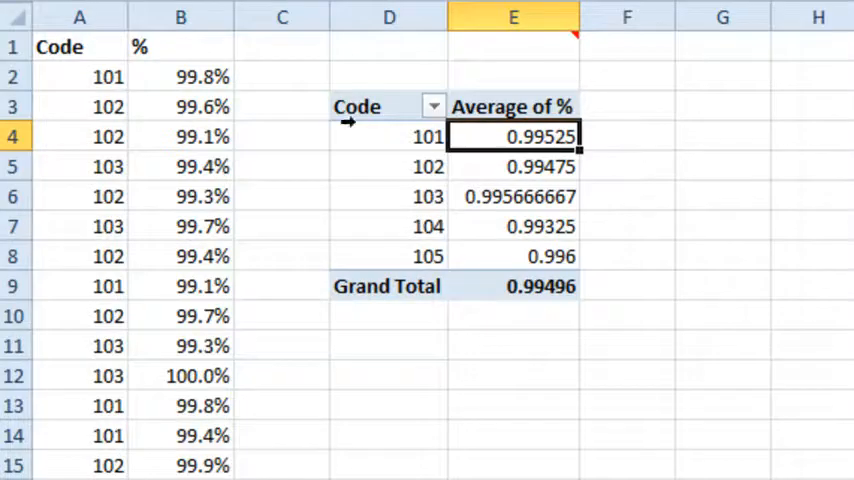
{"action": "mouse_move", "coordinate": [310, 222]}
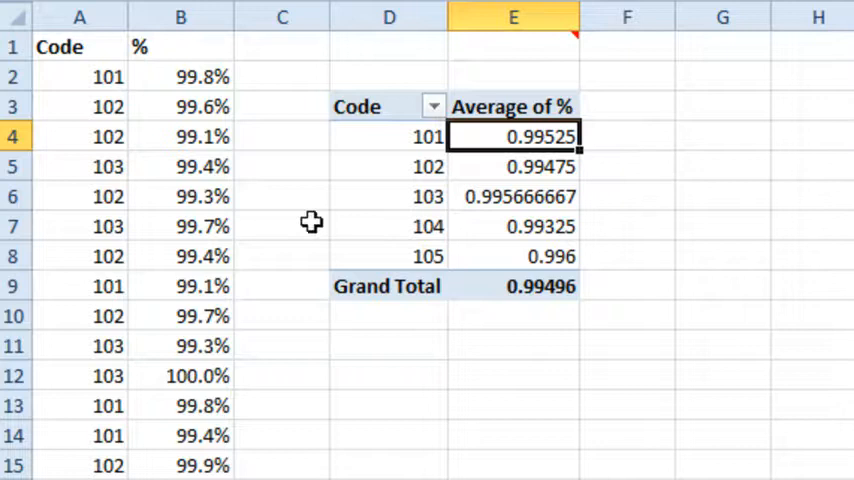
{"action": "mouse_move", "coordinate": [312, 222]}
{"action": "type", "text": "95"}
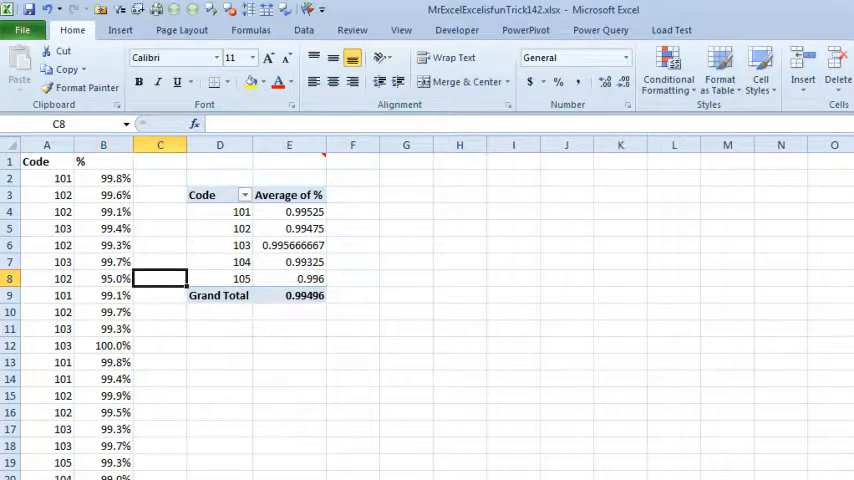
Refresh the PivotTable so code 102 averages 0.98925 with the edited 95.0% value.
{"action": "left_click", "coordinate": [288, 260]}
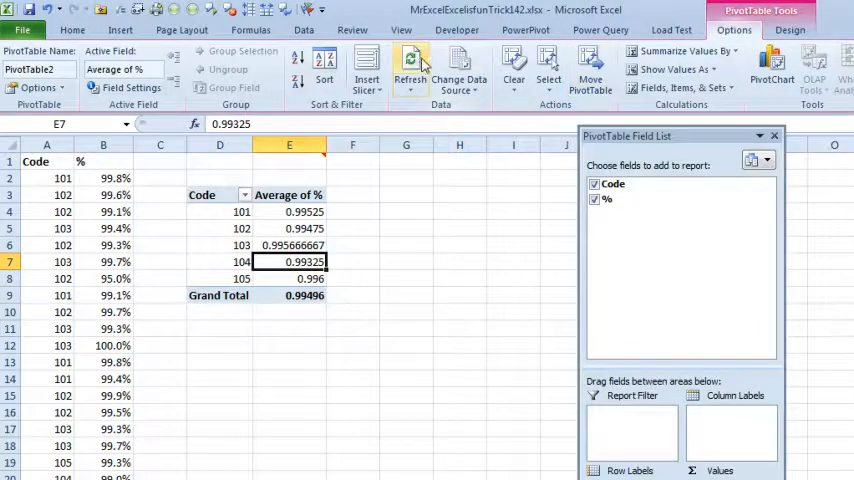
{"action": "left_click", "coordinate": [408, 64]}
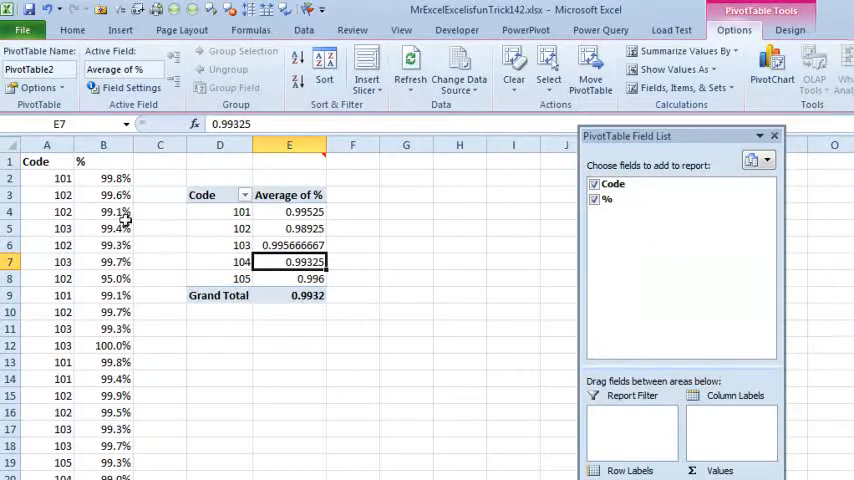
{"action": "mouse_move", "coordinate": [112, 212]}
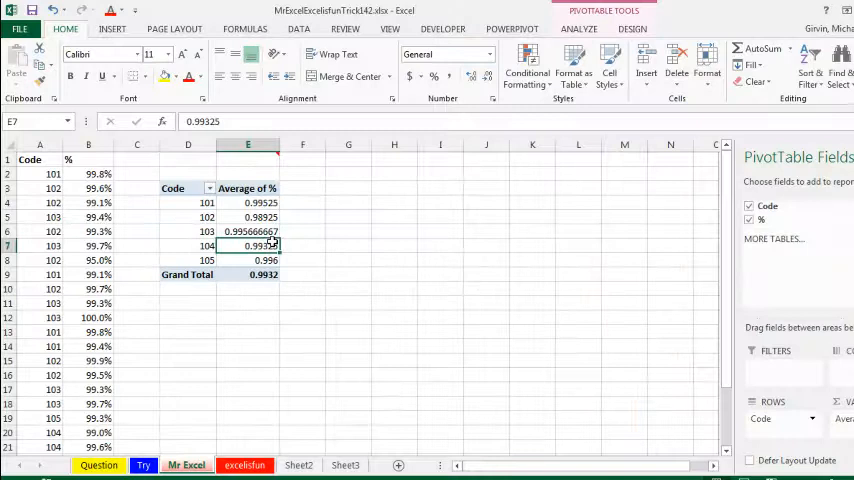
{"action": "mouse_move", "coordinate": [268, 232]}
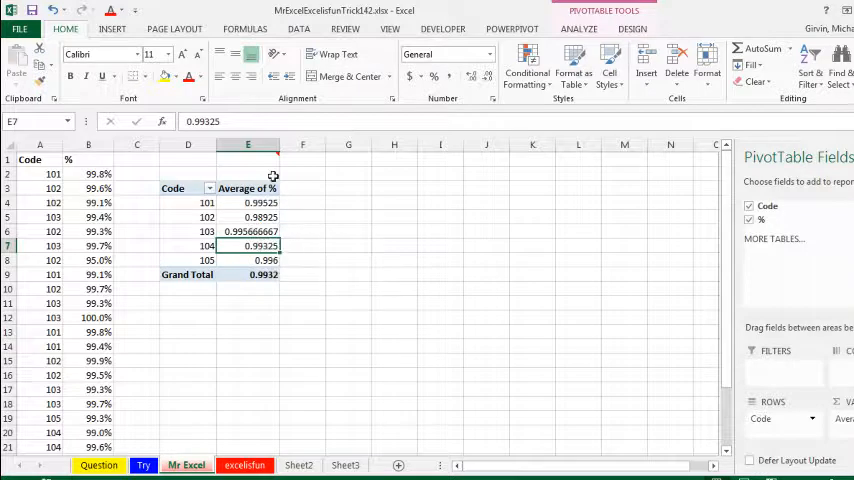
{"action": "mouse_move", "coordinate": [264, 232]}
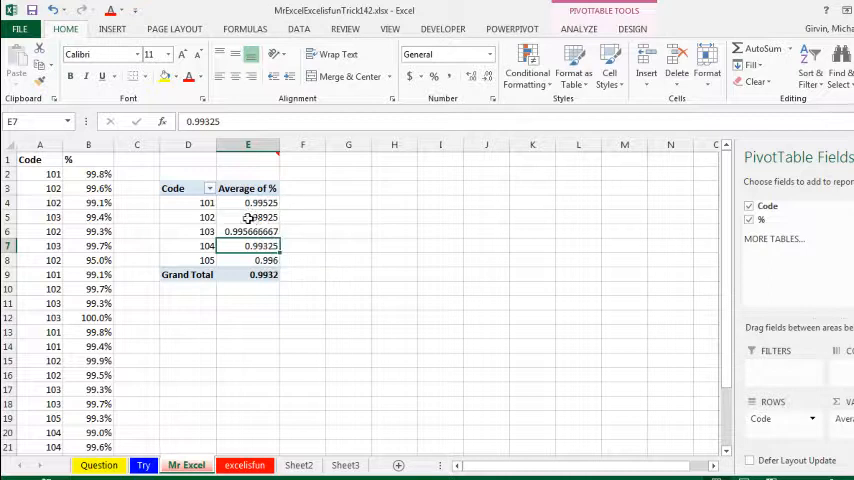
Review code 102's average in the PivotTable, then switch to the excelisfun sheet.
{"action": "left_click", "coordinate": [248, 216]}
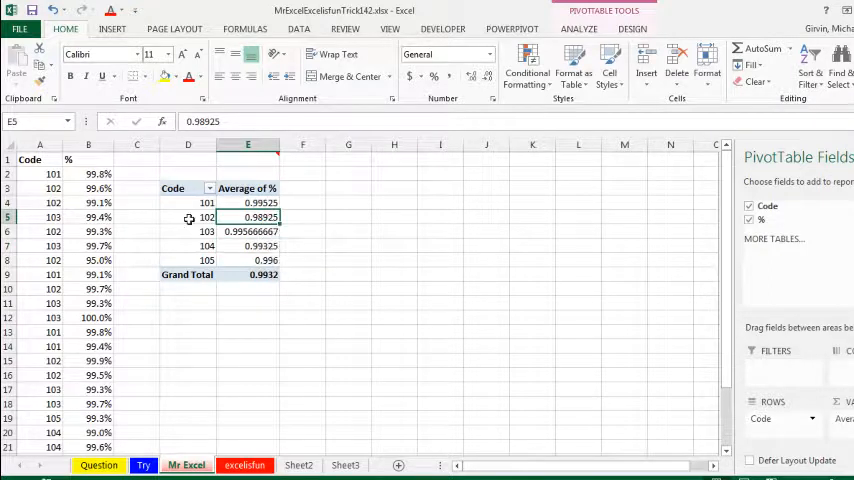
{"action": "left_click", "coordinate": [188, 216]}
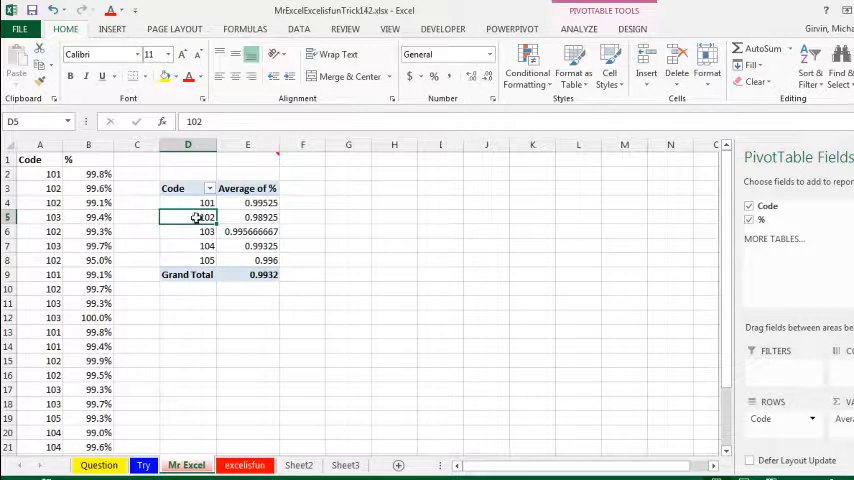
{"action": "left_click", "coordinate": [244, 464]}
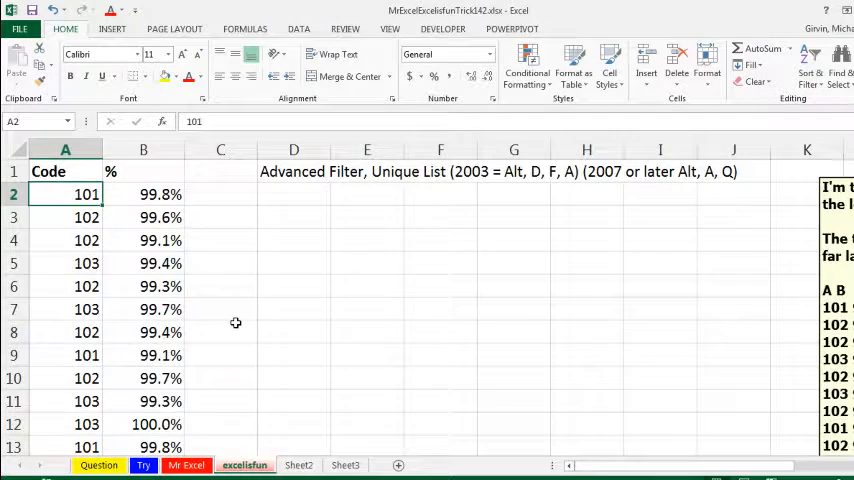
{"action": "mouse_move", "coordinate": [408, 192]}
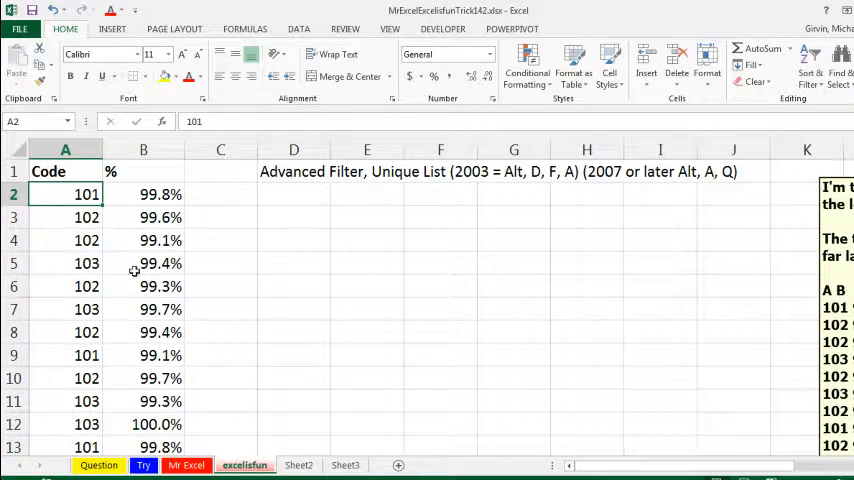
{"action": "mouse_move", "coordinate": [108, 284]}
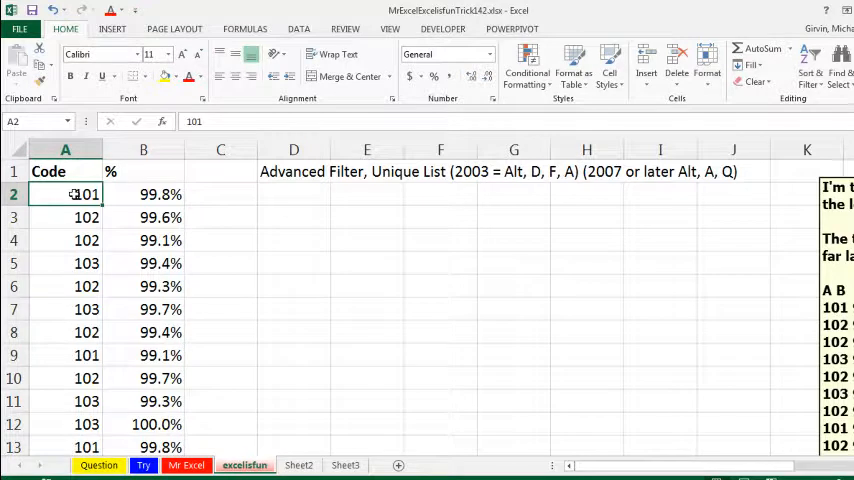
{"action": "left_click", "coordinate": [300, 28]}
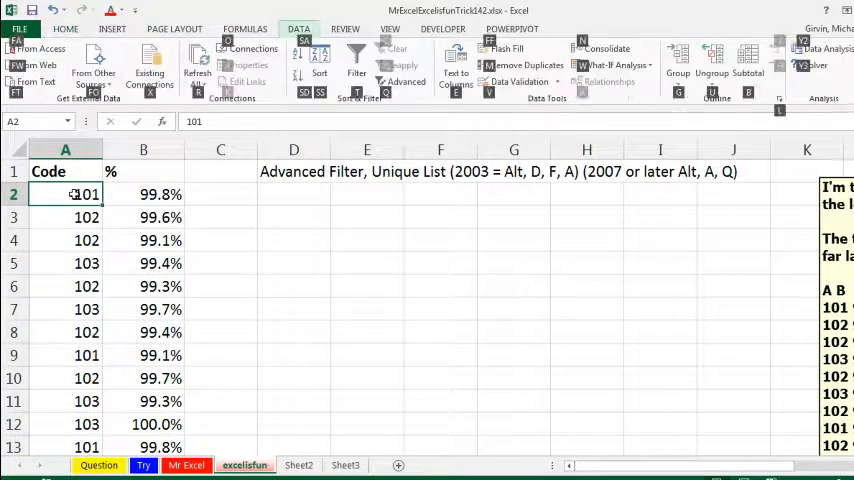
{"action": "left_click", "coordinate": [402, 82]}
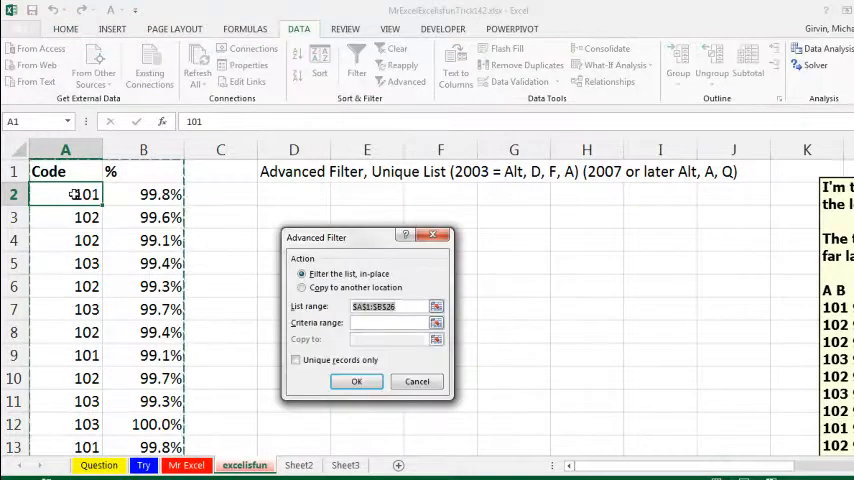
{"action": "mouse_move", "coordinate": [116, 232]}
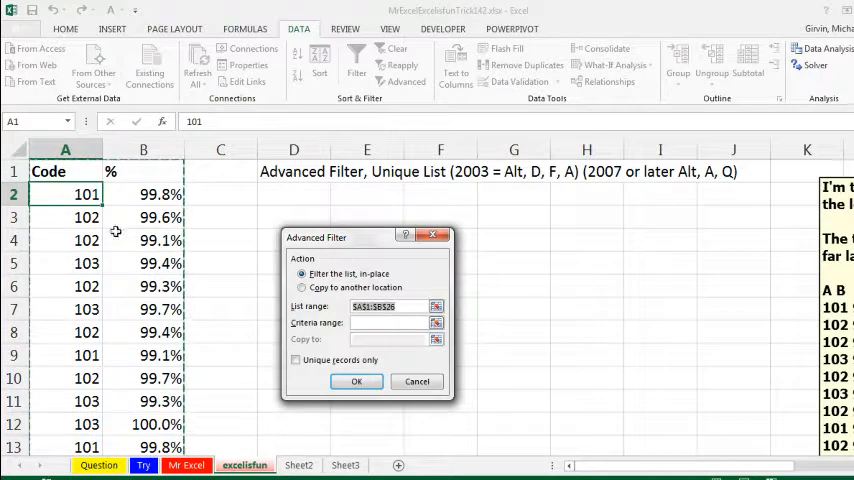
{"action": "mouse_move", "coordinate": [552, 232]}
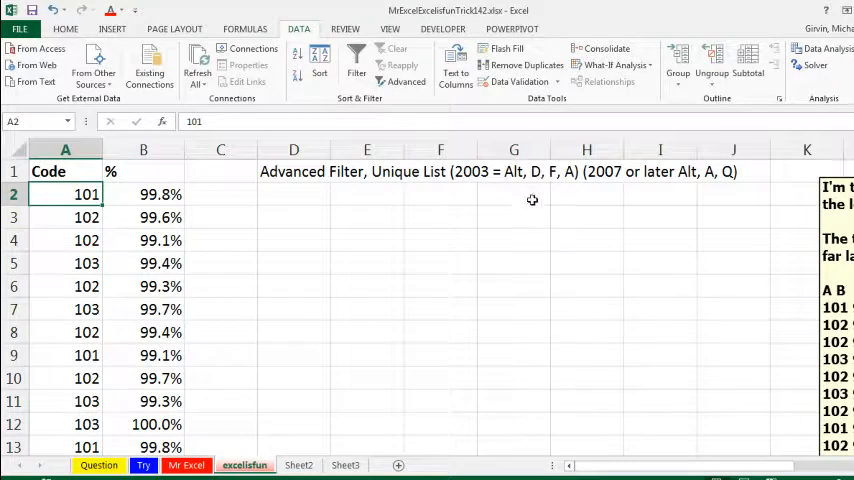
{"action": "mouse_move", "coordinate": [566, 208]}
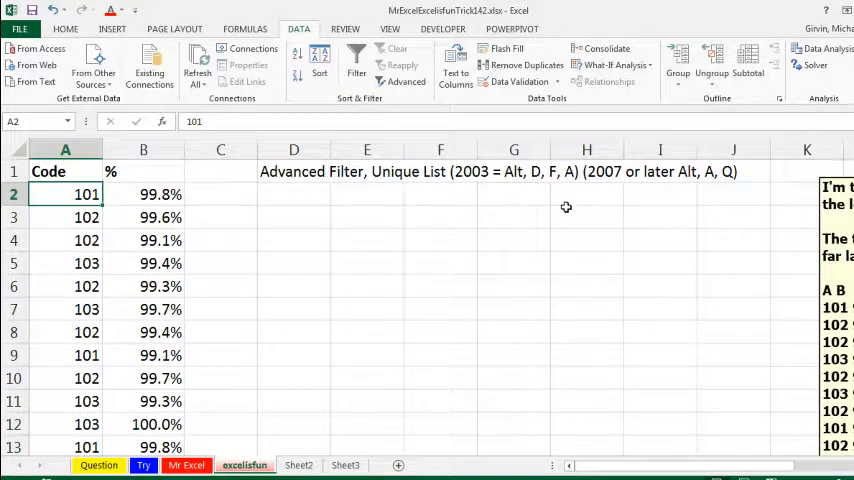
{"action": "mouse_move", "coordinate": [708, 190]}
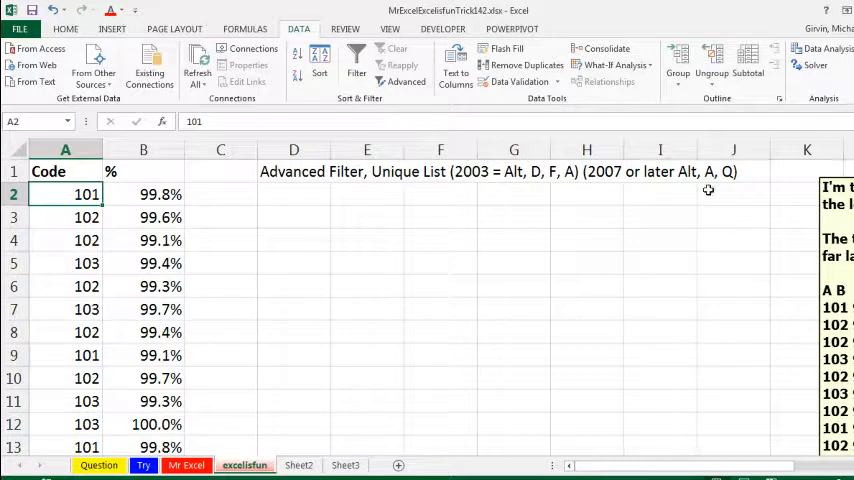
{"action": "mouse_move", "coordinate": [700, 196]}
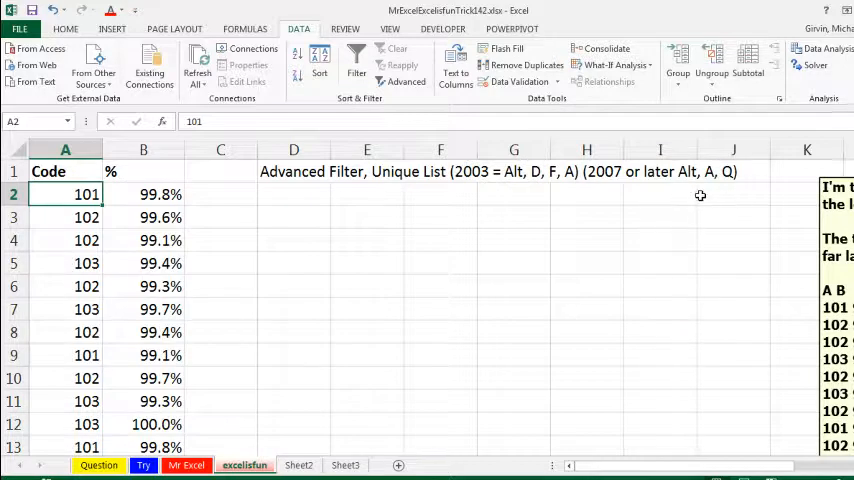
{"action": "mouse_move", "coordinate": [740, 192]}
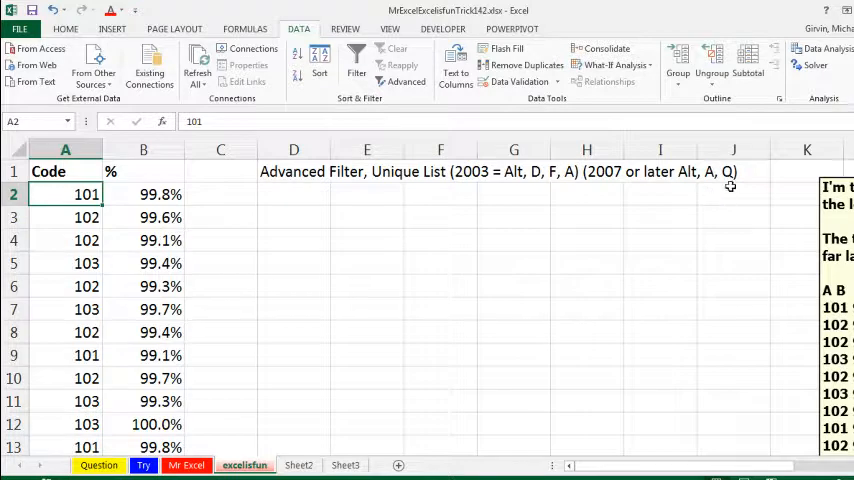
{"action": "mouse_move", "coordinate": [484, 434]}
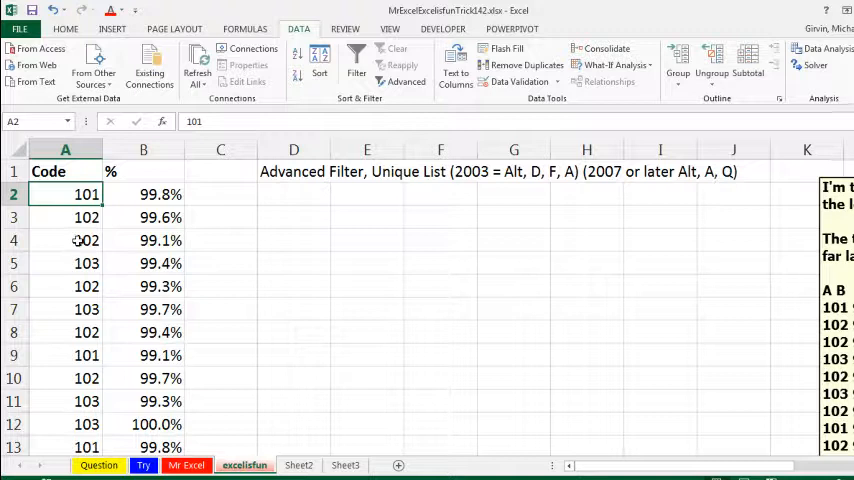
Run Advanced Filter copying unique records from A1:A26 to D3, giving 101–105.
{"action": "left_click", "coordinate": [404, 80]}
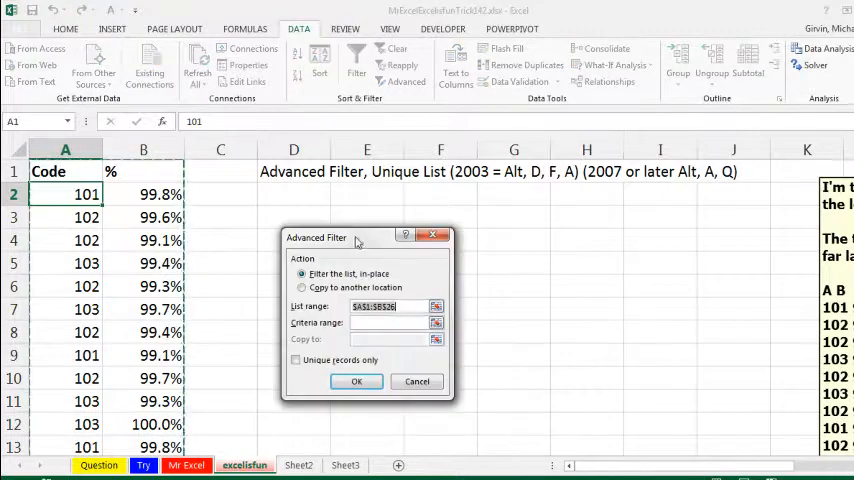
{"action": "left_click", "coordinate": [302, 288]}
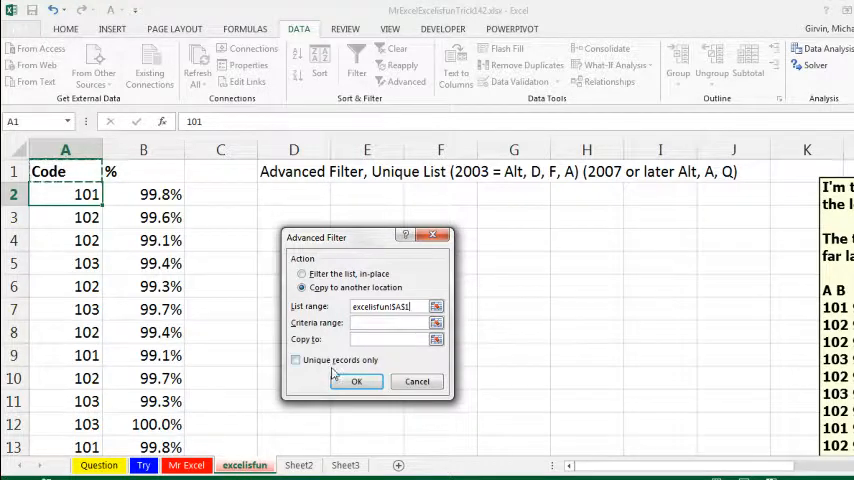
{"action": "mouse_move", "coordinate": [390, 368]}
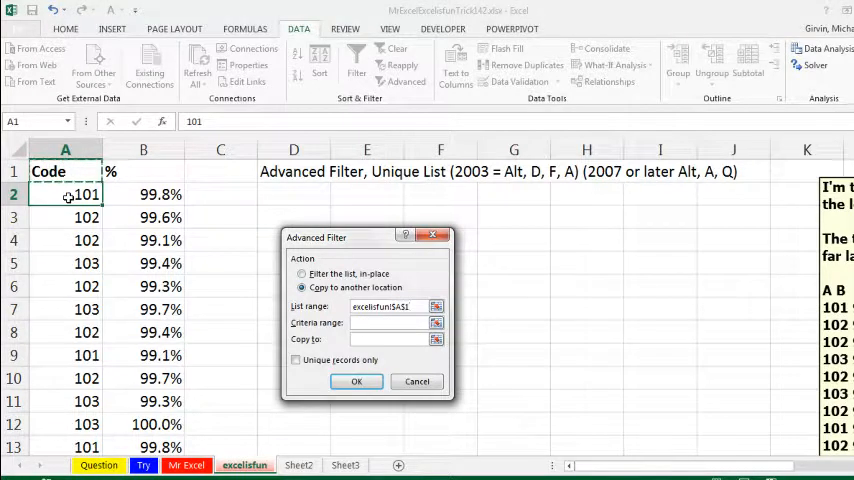
{"action": "mouse_move", "coordinate": [68, 278]}
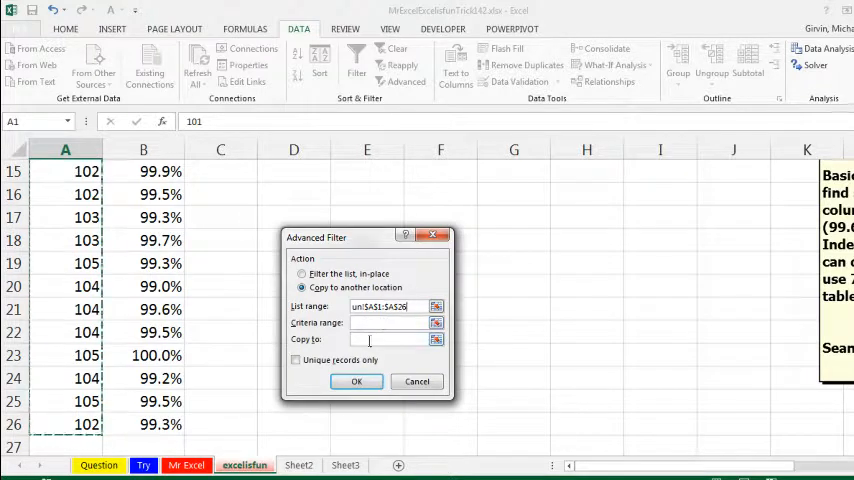
{"action": "type", "text": "excelisfun!$A$1"}
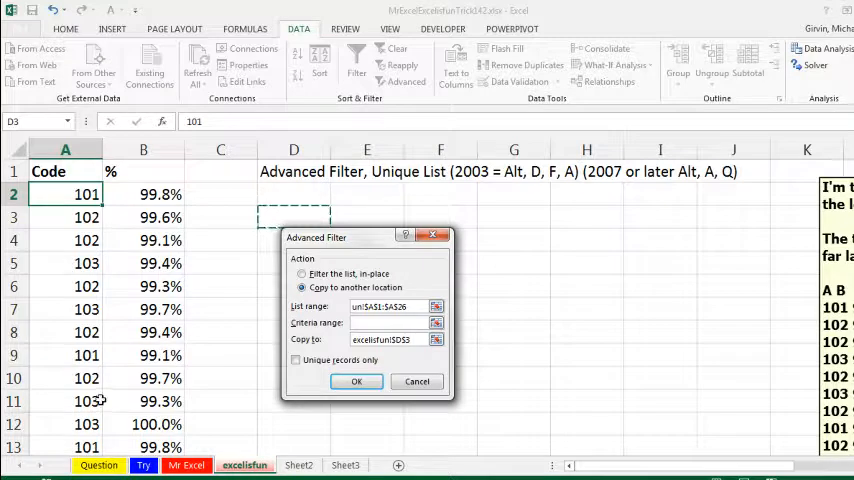
{"action": "left_click", "coordinate": [296, 360]}
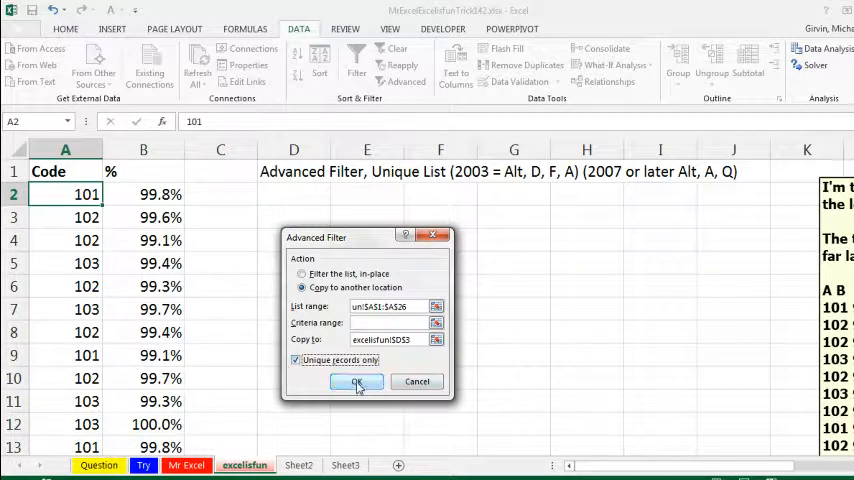
{"action": "left_click", "coordinate": [356, 382]}
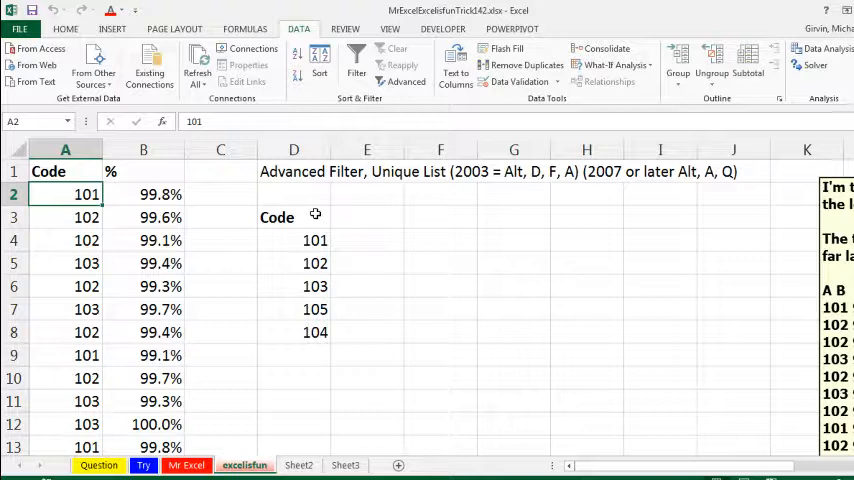
{"action": "left_click", "coordinate": [366, 216]}
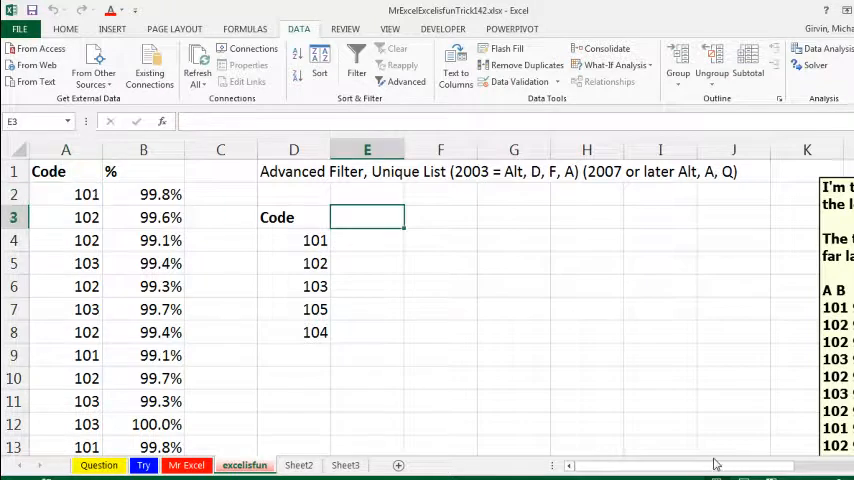
Label E3 Ave and begin an =AVERAGE( formula in E4 for code 101.
{"action": "type", "text": "Ave"}
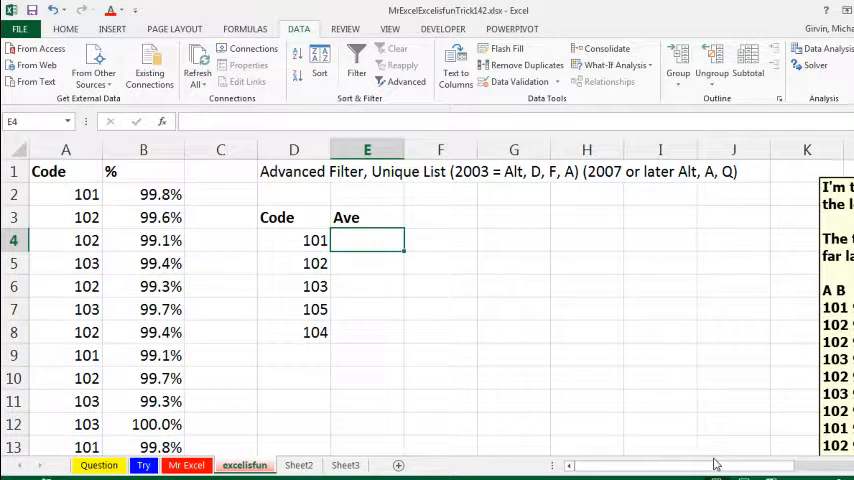
{"action": "type", "text": "=av"}
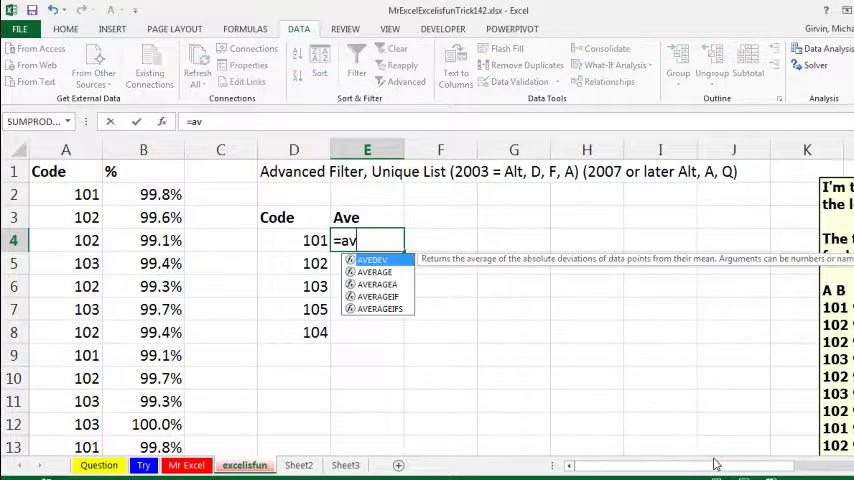
{"action": "key", "text": "Backspace"}
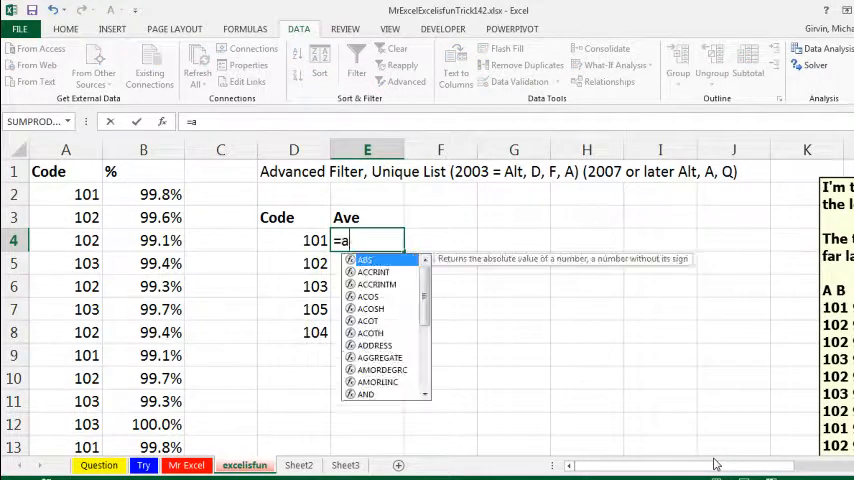
{"action": "type", "text": "v"}
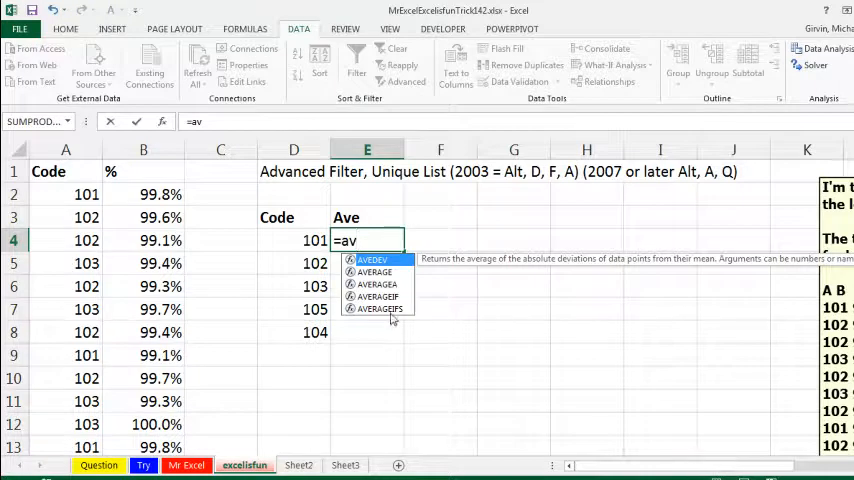
{"action": "mouse_move", "coordinate": [376, 296]}
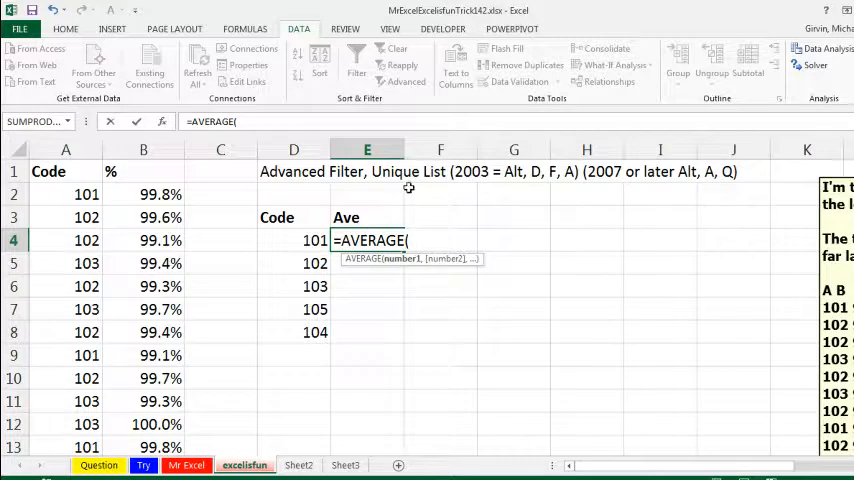
Nest IF($A$2:$A$26=D4,$B$2:$B$26) inside AVERAGE, selecting both ranges with the mouse.
{"action": "type", "text": "if"}
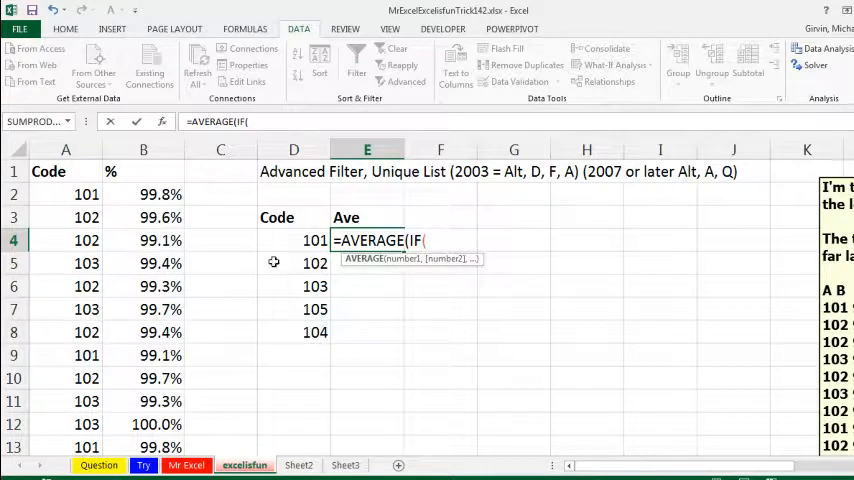
{"action": "mouse_move", "coordinate": [152, 308]}
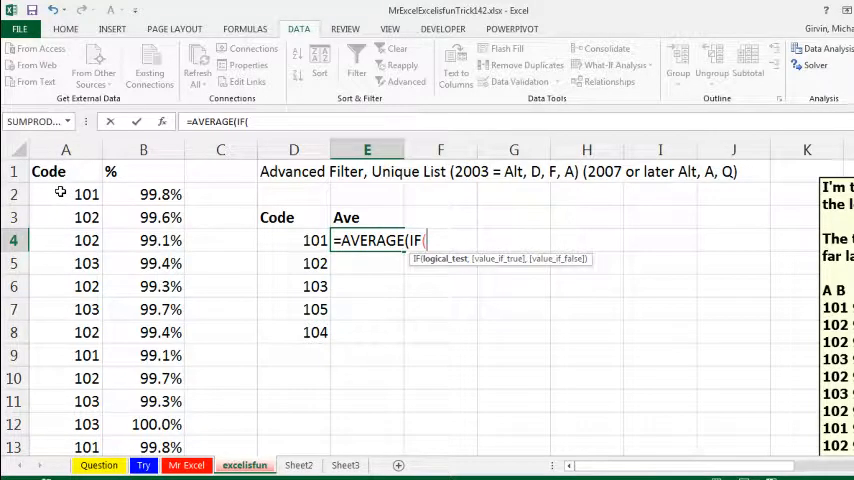
{"action": "left_click", "coordinate": [80, 194]}
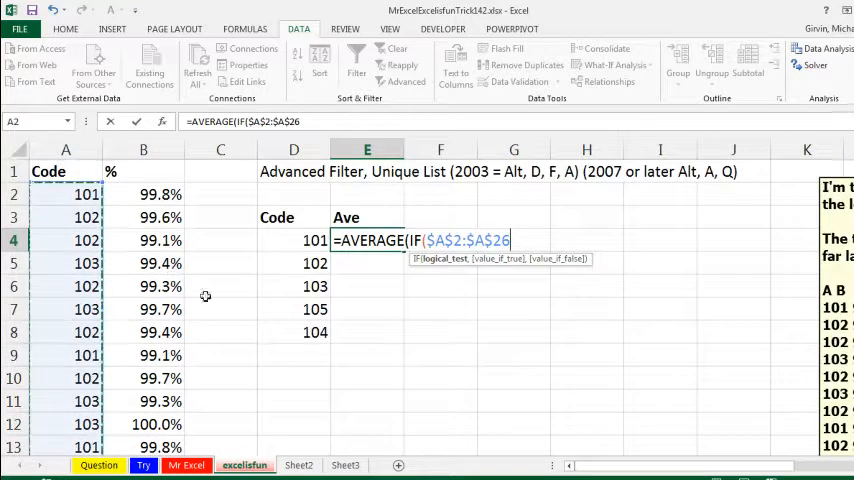
{"action": "mouse_move", "coordinate": [440, 320]}
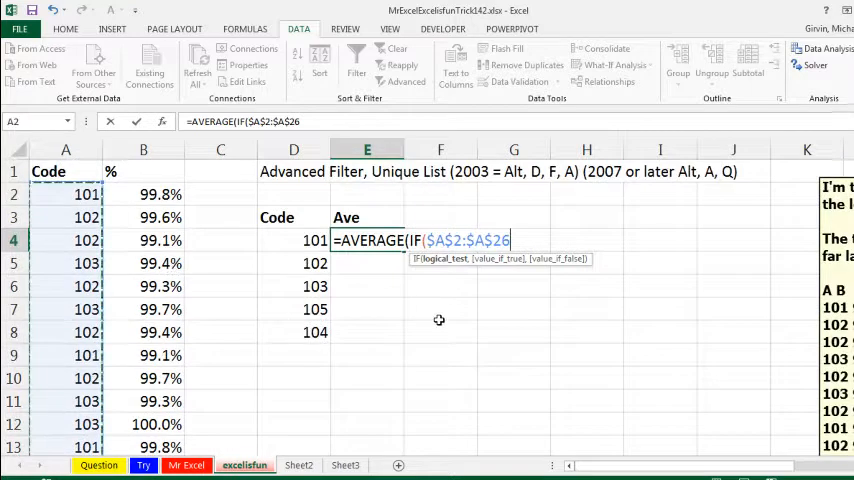
{"action": "type", "text": "="}
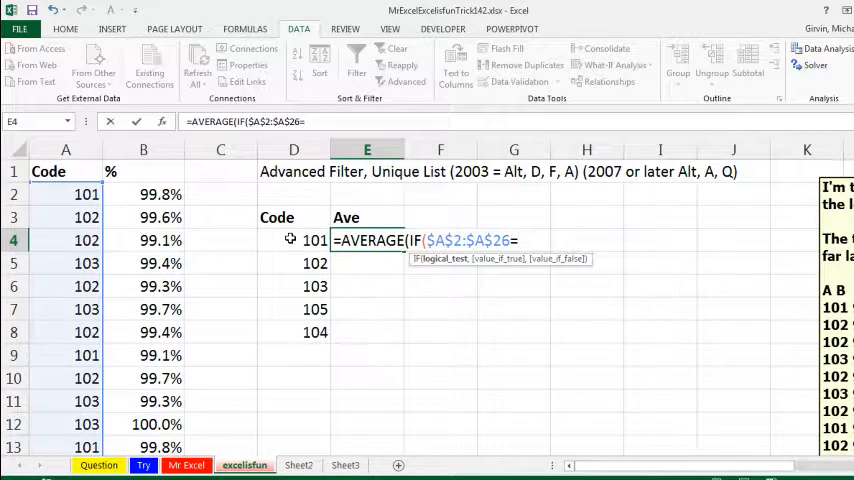
{"action": "left_click", "coordinate": [316, 240]}
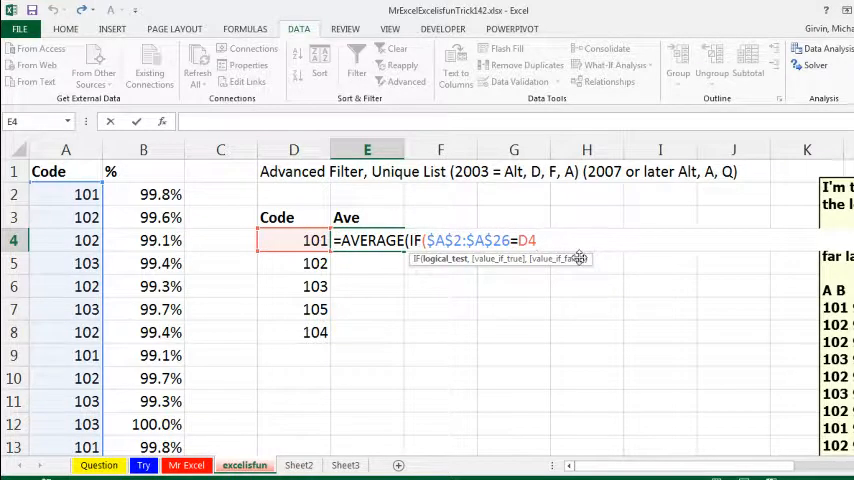
{"action": "type", "text": ","}
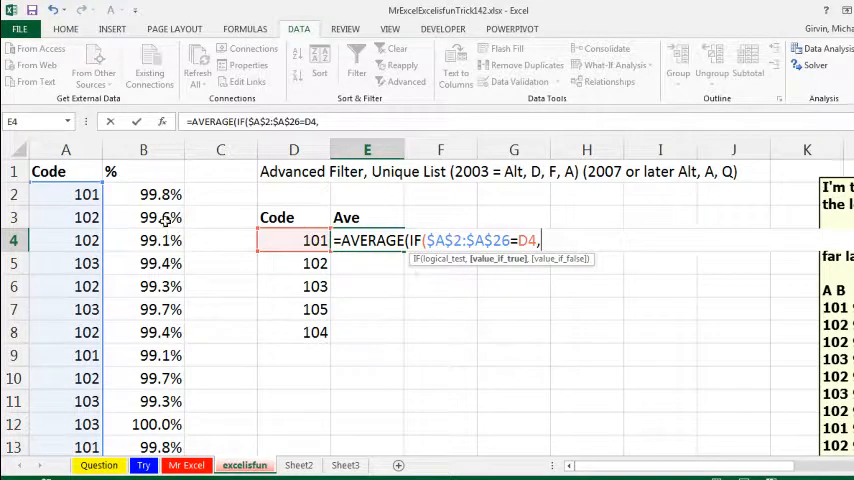
{"action": "left_click", "coordinate": [144, 194]}
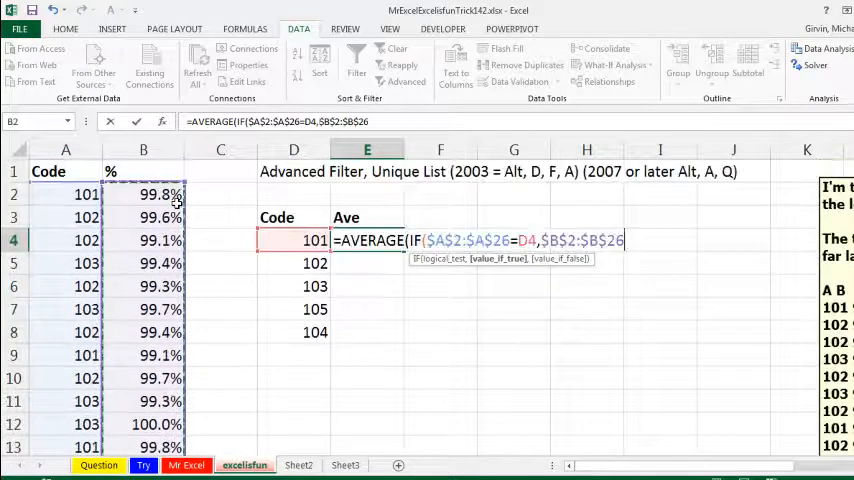
{"action": "mouse_move", "coordinate": [590, 268]}
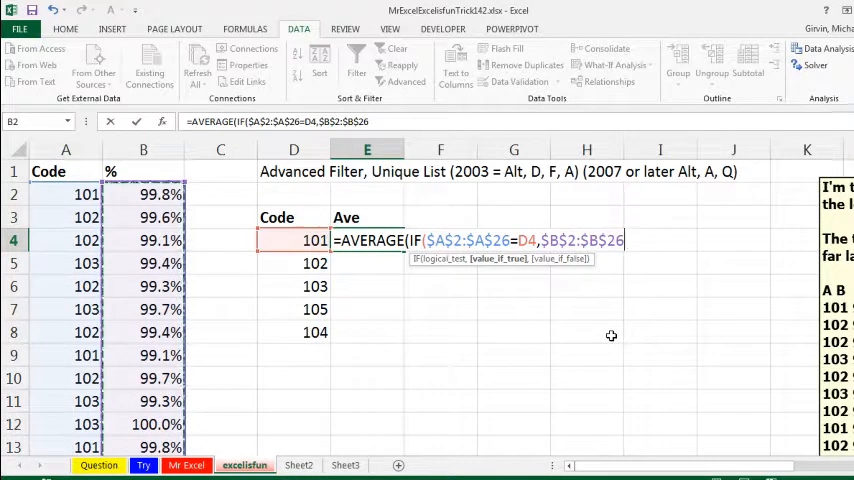
{"action": "type", "text": ")"}
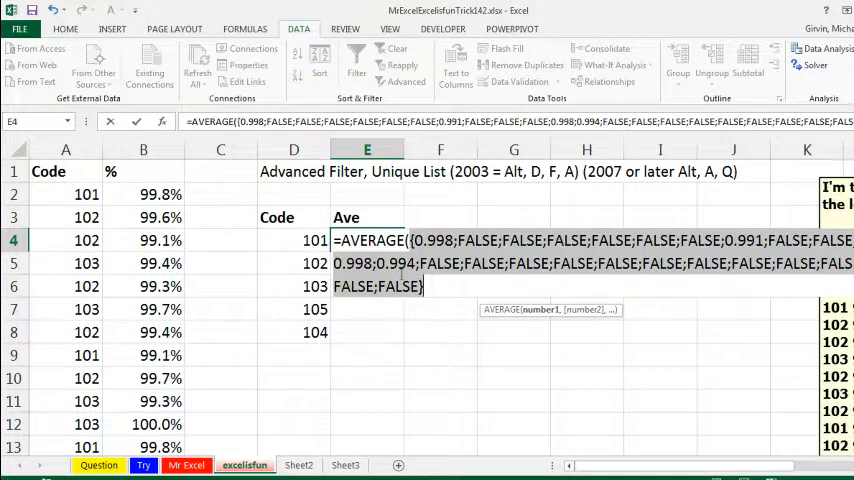
Commit =AVERAGE(IF($A$2:$A$26=D4,$B$2:$B$26)) in E4 as an array formula returning 0.99525.
{"action": "type", "text": "=AVERAGE(IF($A$2:$A$26=D4,$B$2:$B$26))"}
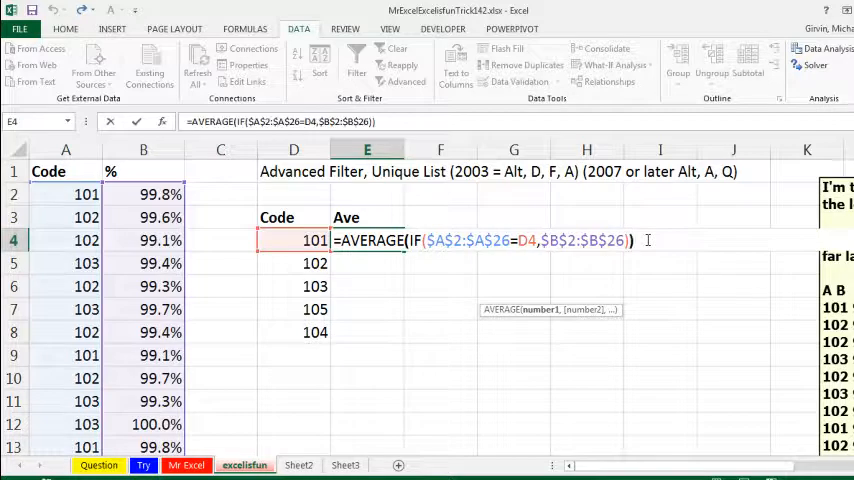
{"action": "key", "text": "Enter"}
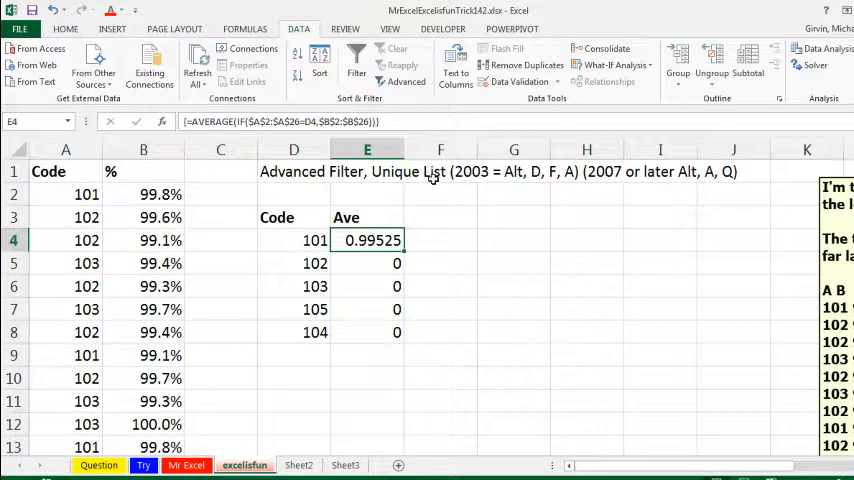
{"action": "mouse_move", "coordinate": [436, 190]}
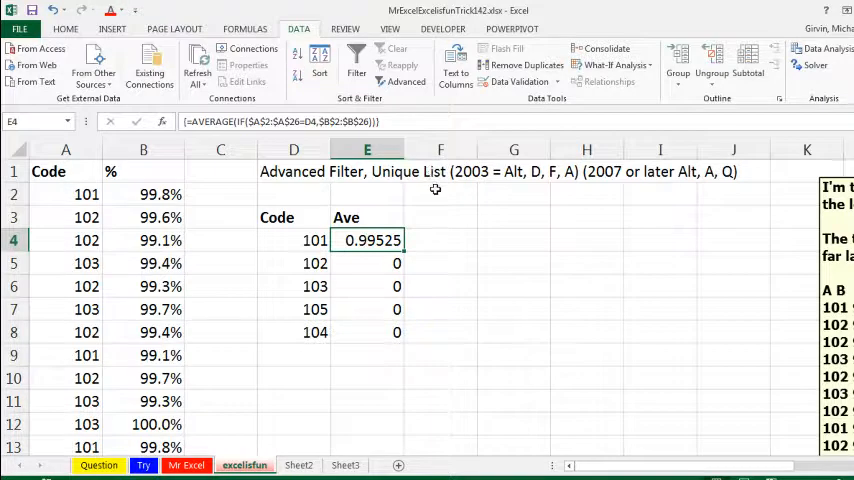
{"action": "mouse_move", "coordinate": [408, 252]}
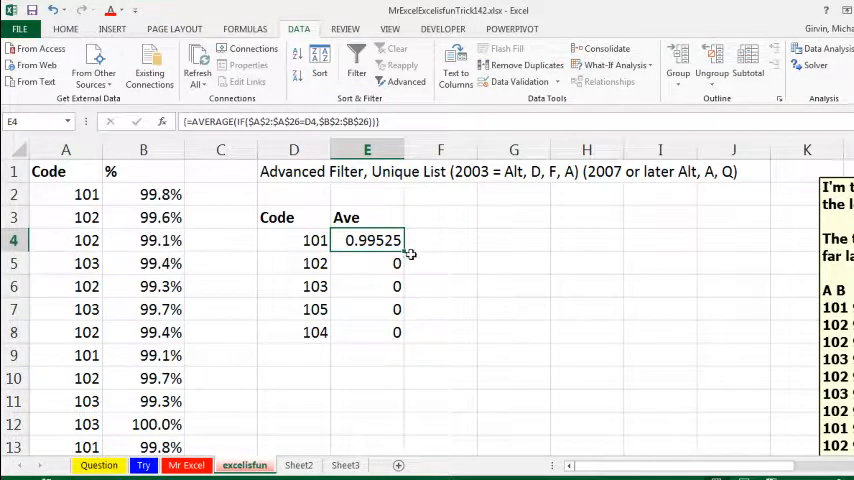
Fill the array formula down E4:E8 and test it by editing a column B value to 1% then 100%.
{"action": "left_click_drag", "start_coordinate": [404, 248], "coordinate": [404, 332]}
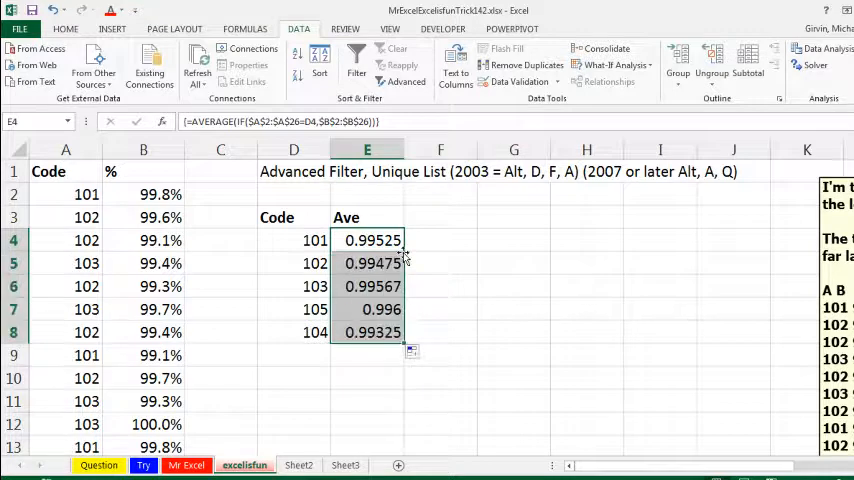
{"action": "mouse_move", "coordinate": [156, 288]}
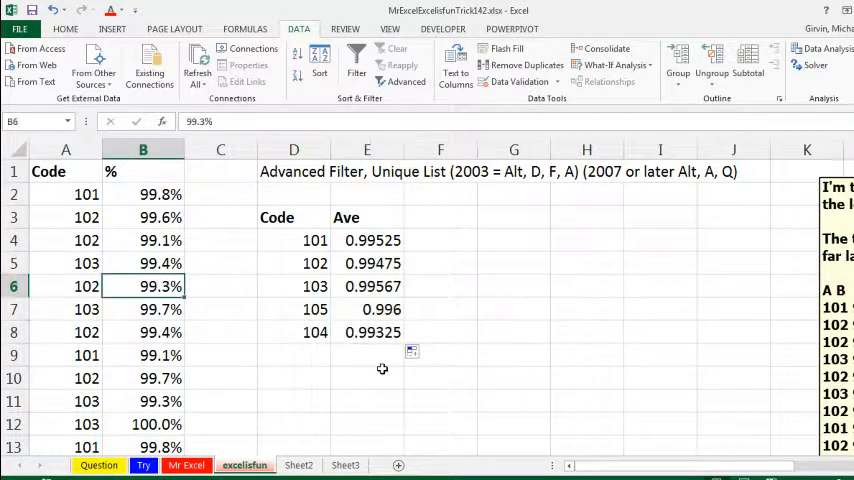
{"action": "type", "text": "1%"}
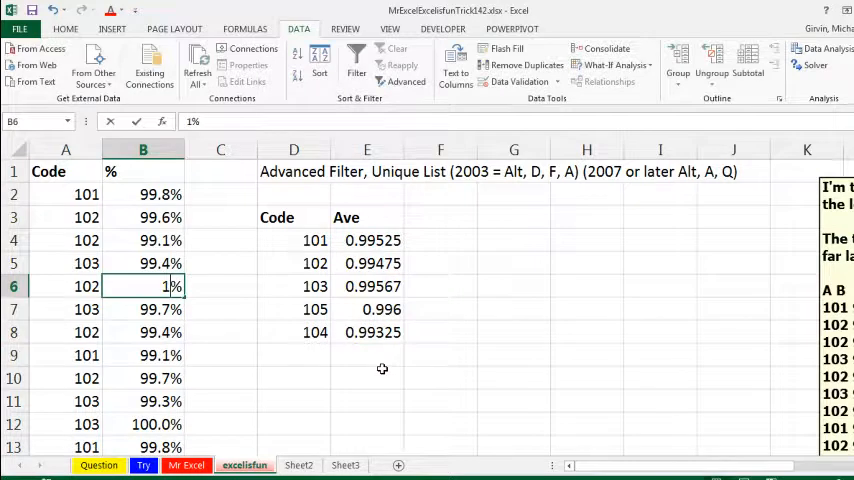
{"action": "type", "text": "100%"}
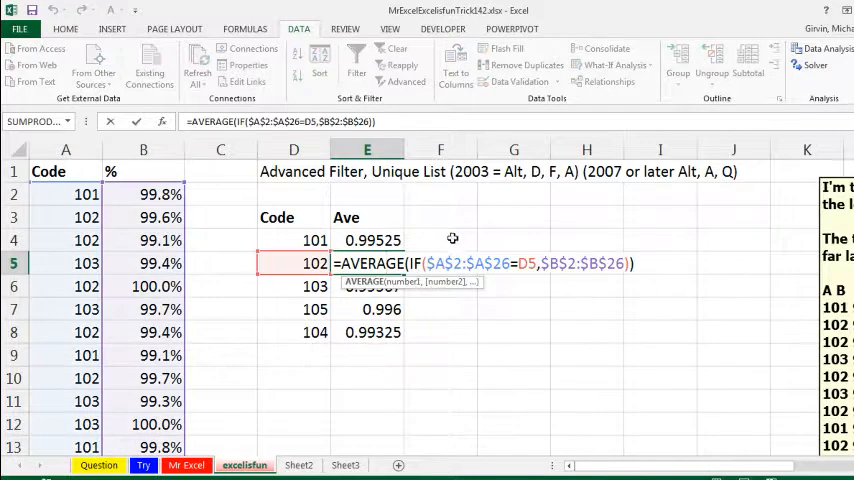
{"action": "mouse_move", "coordinate": [496, 294]}
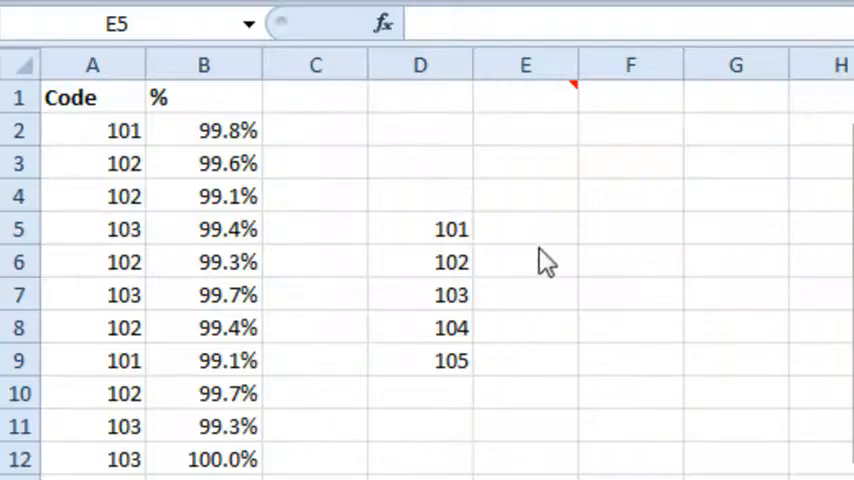
Enter =SUMIF($A$2:$A$26,D5,$B$2)/COUNTIF($A$2:$A$26,D5) in E5.
{"action": "left_click", "coordinate": [524, 228]}
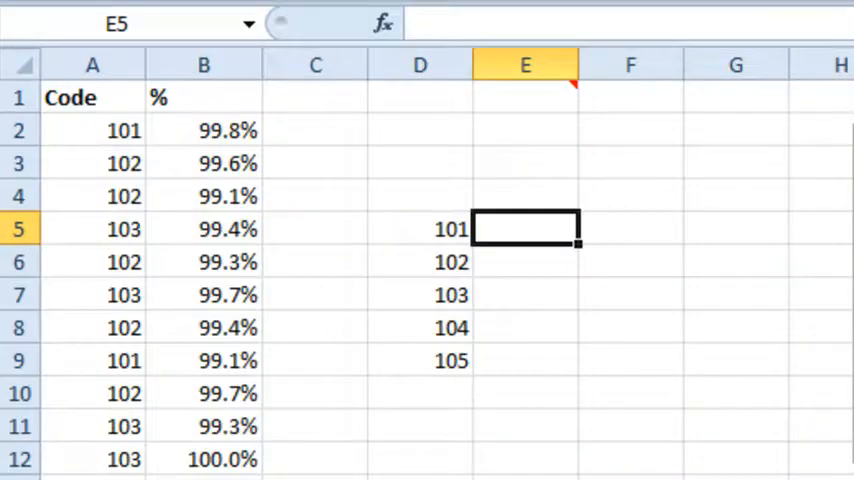
{"action": "type", "text": "=SUMIF"}
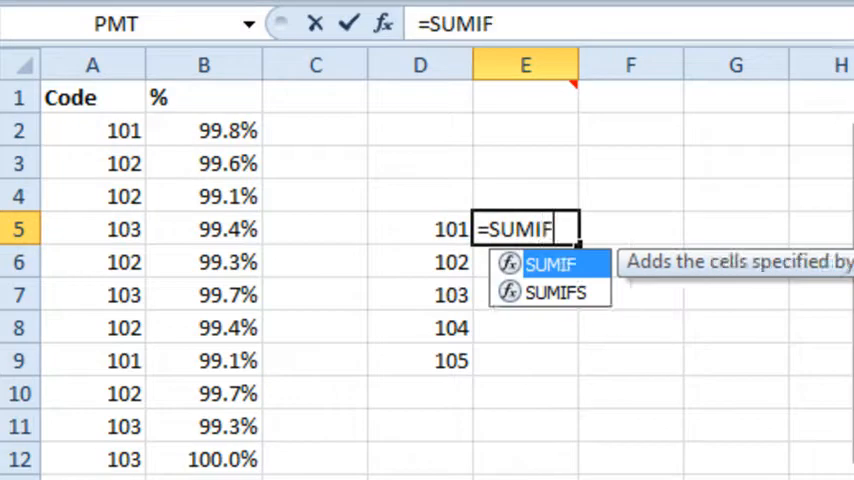
{"action": "left_click", "coordinate": [92, 130]}
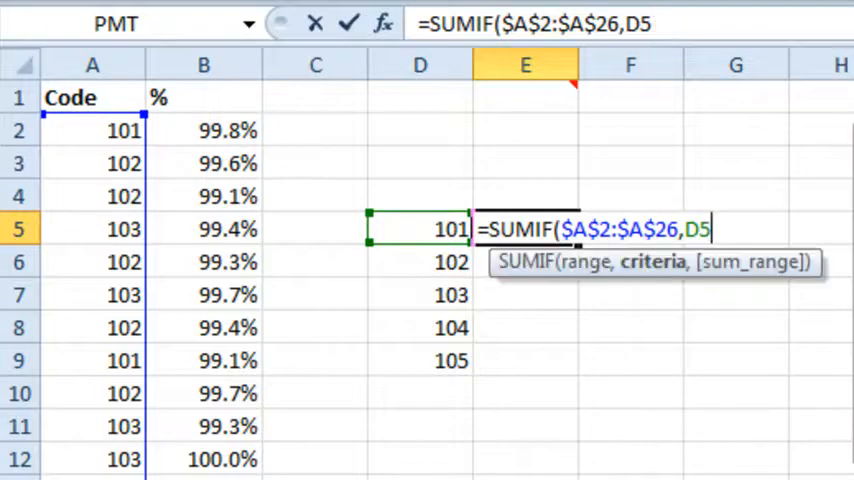
{"action": "left_click", "coordinate": [204, 164]}
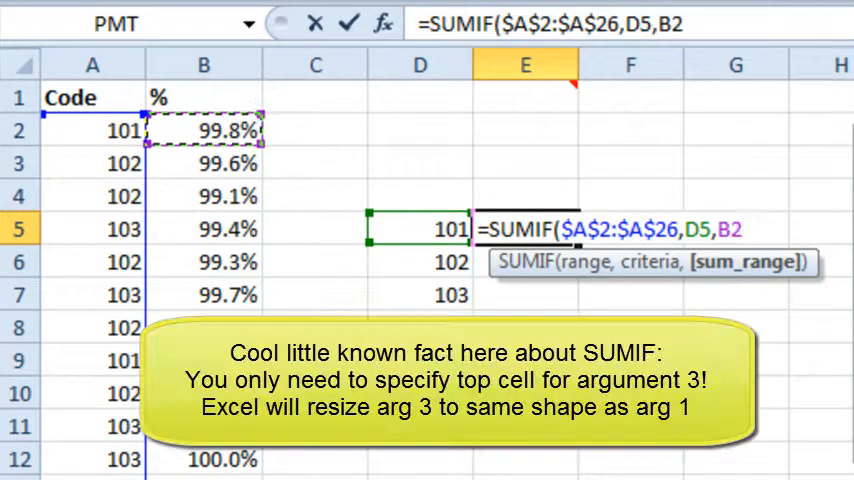
{"action": "key", "text": "F4"}
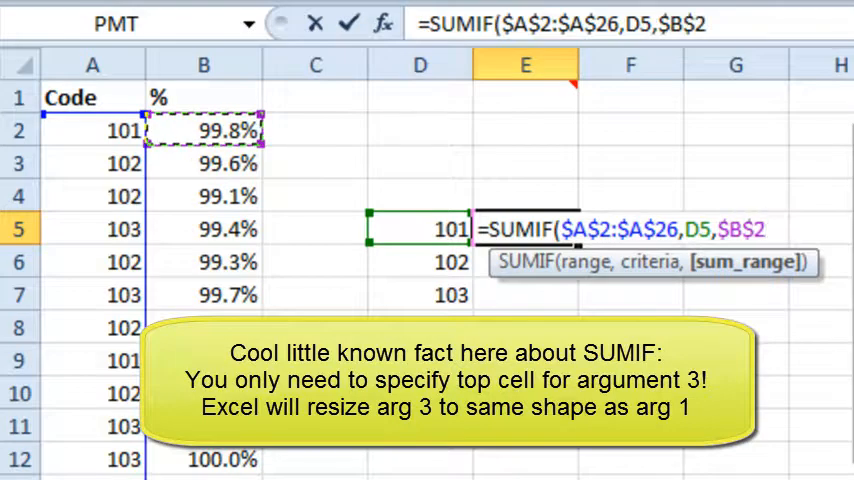
{"action": "type", "text": ")/"}
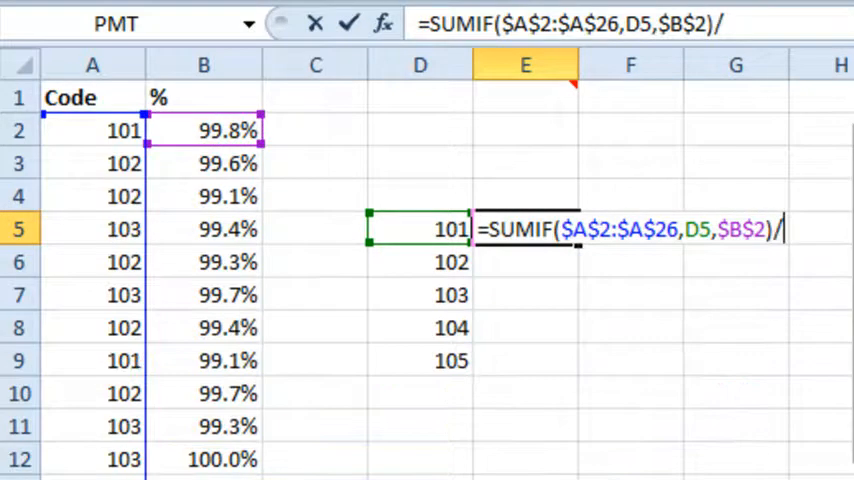
{"action": "type", "text": "COUNTIF(D5"}
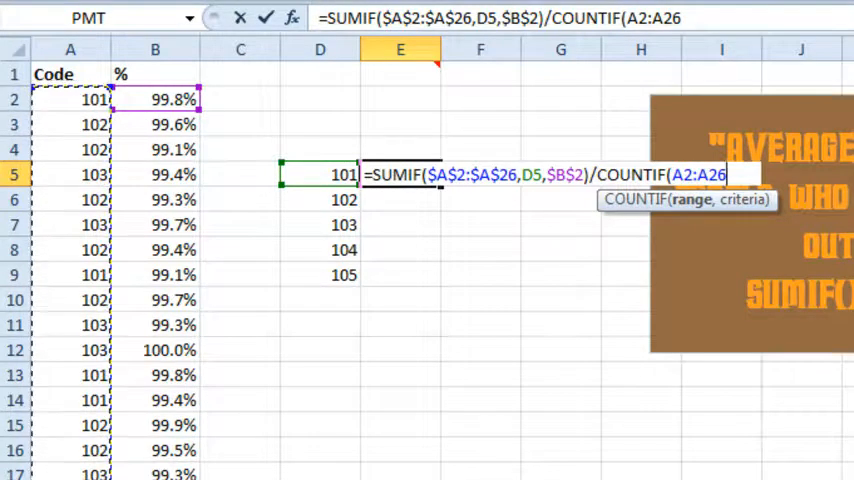
{"action": "type", "text": "$A$2:$A$26,D5)"}
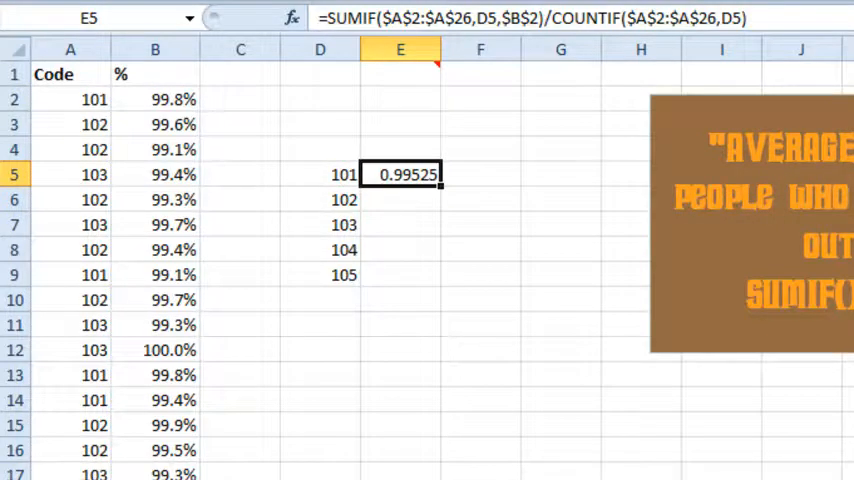
Format the result as a percentage and fill the formula down E5:E9 for codes 102–105.
{"action": "left_click", "coordinate": [770, 16]}
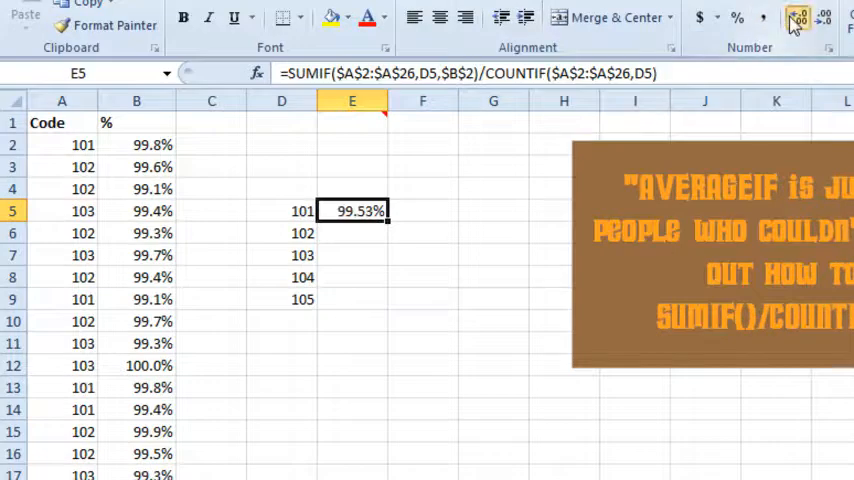
{"action": "left_click_drag", "start_coordinate": [386, 212], "coordinate": [386, 300]}
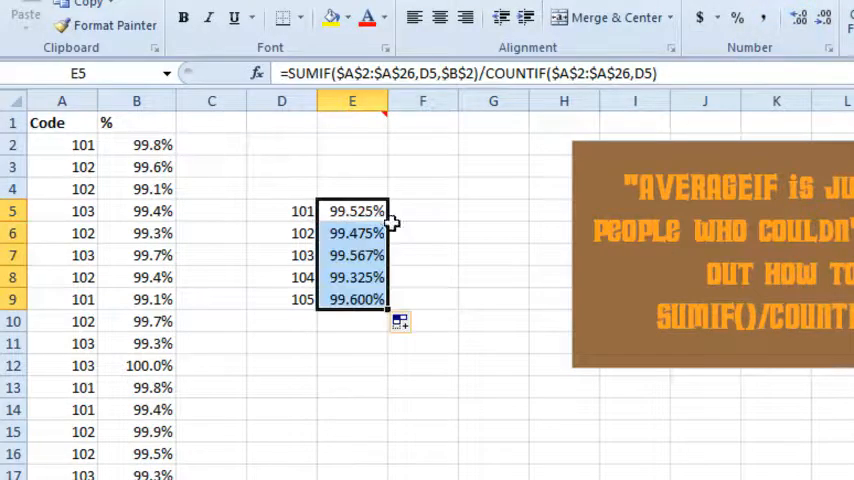
{"action": "mouse_move", "coordinate": [570, 72]}
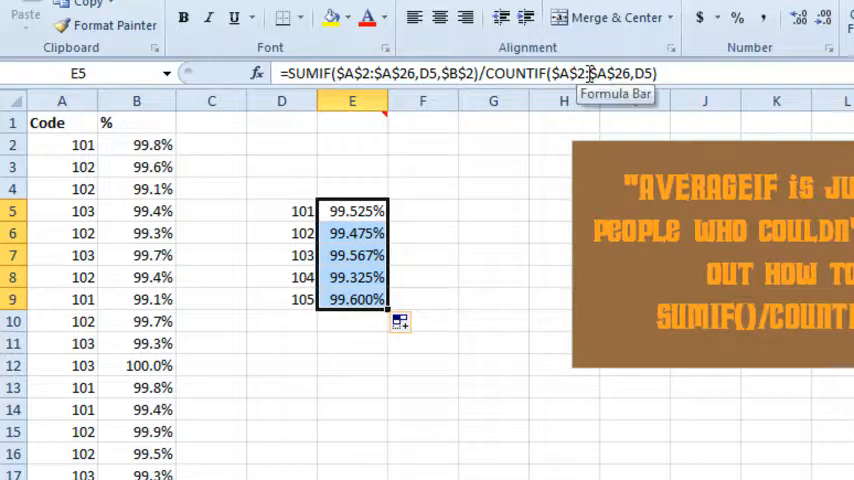